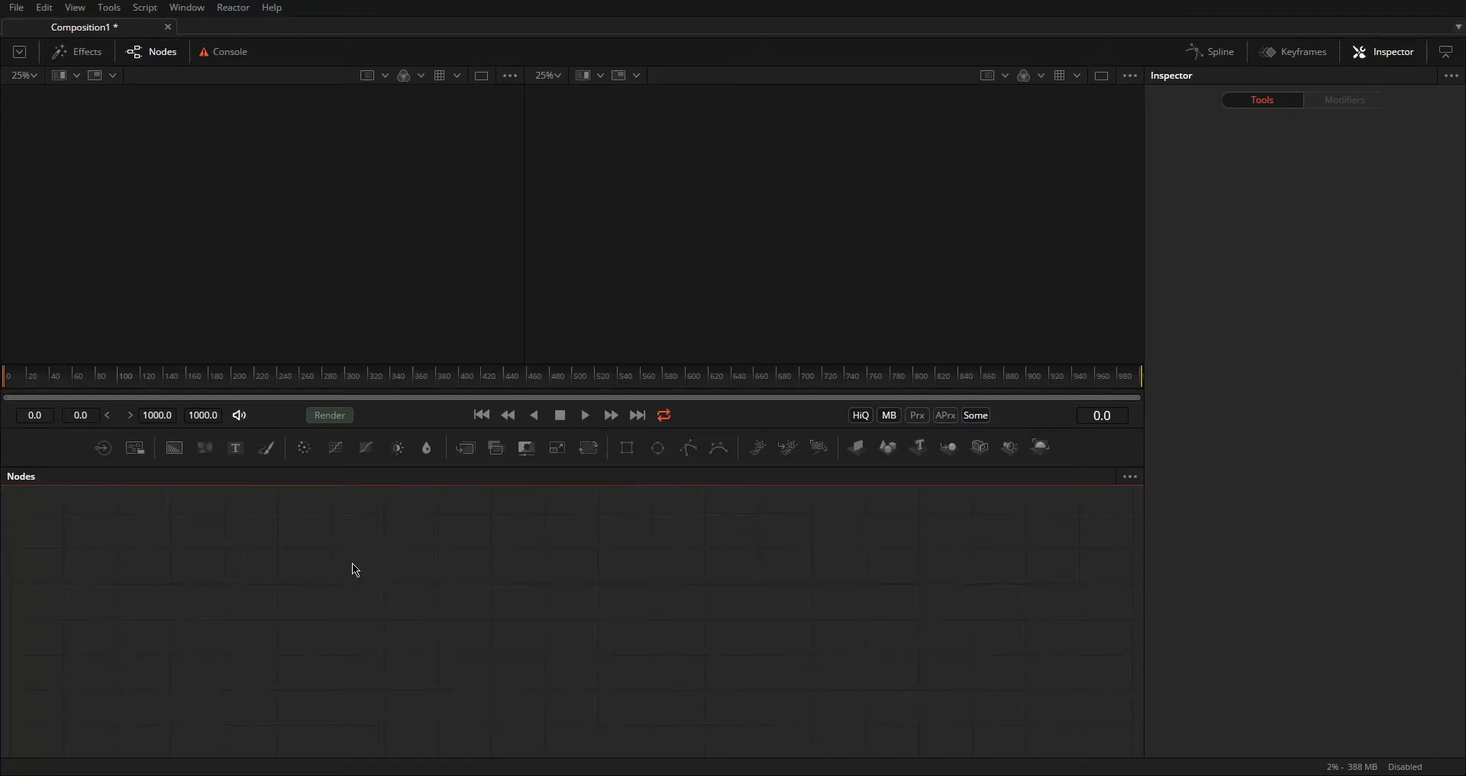
mouse_move(358, 549)
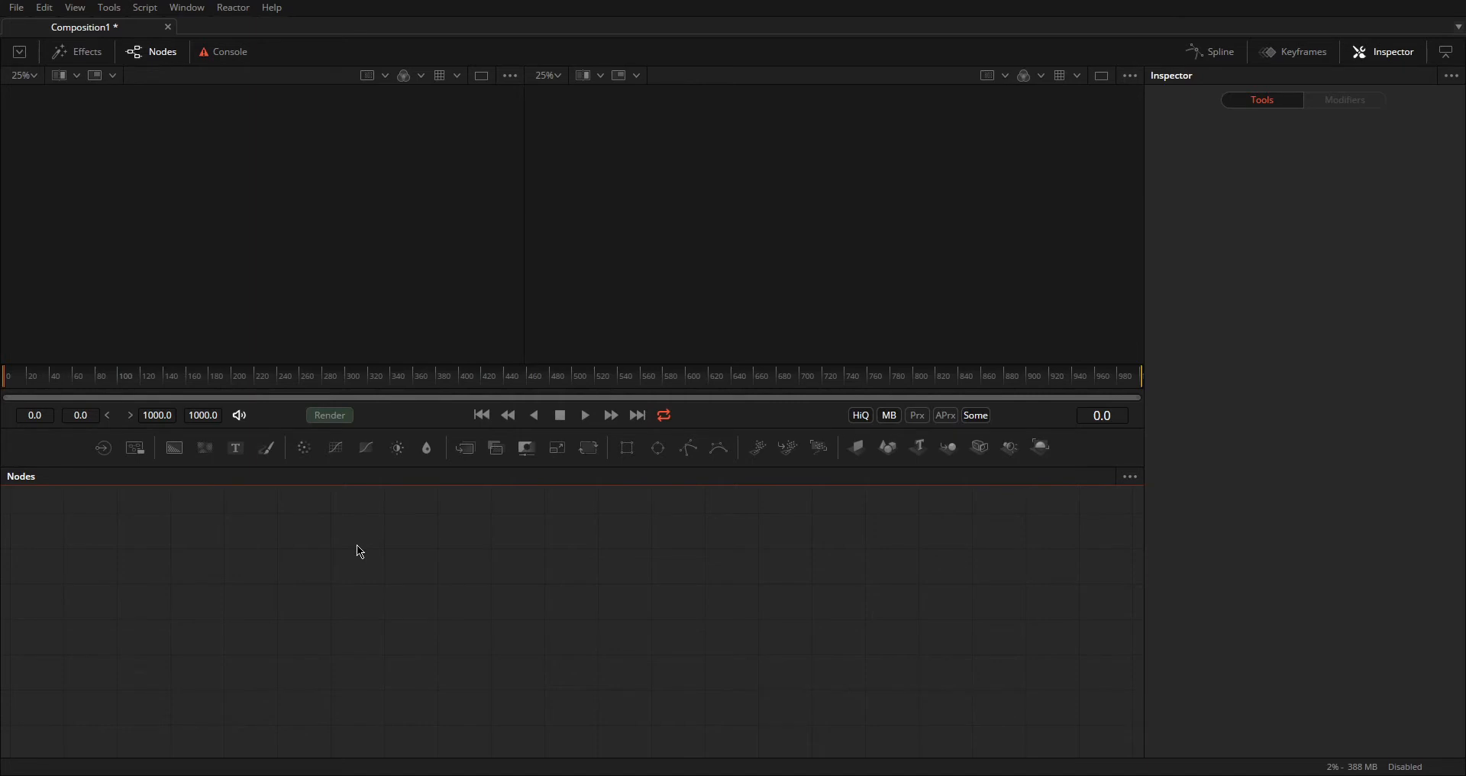
Step: Add a Loader for the multi-pass EXR and expand its Format tab Channels section
type("loader")
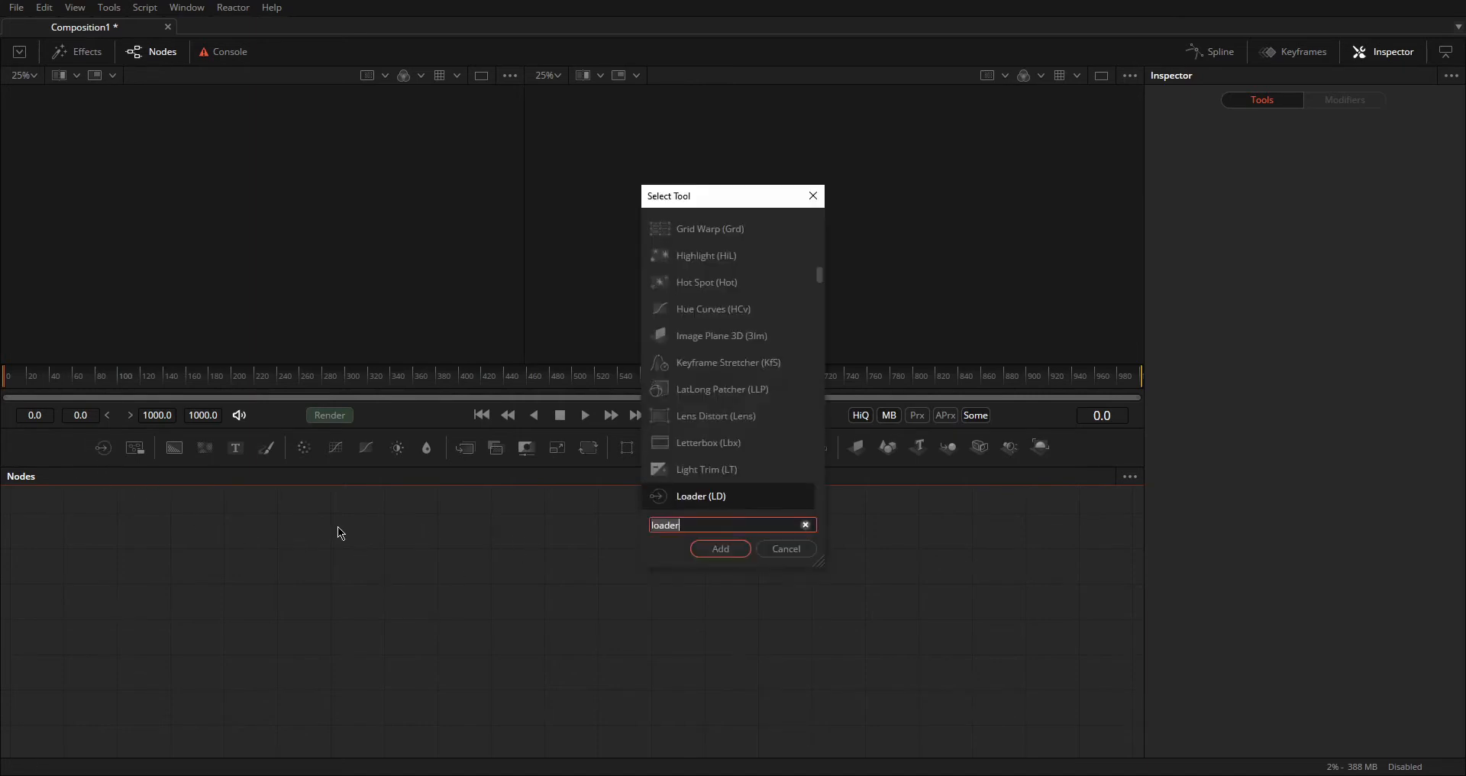
left_click(786, 549)
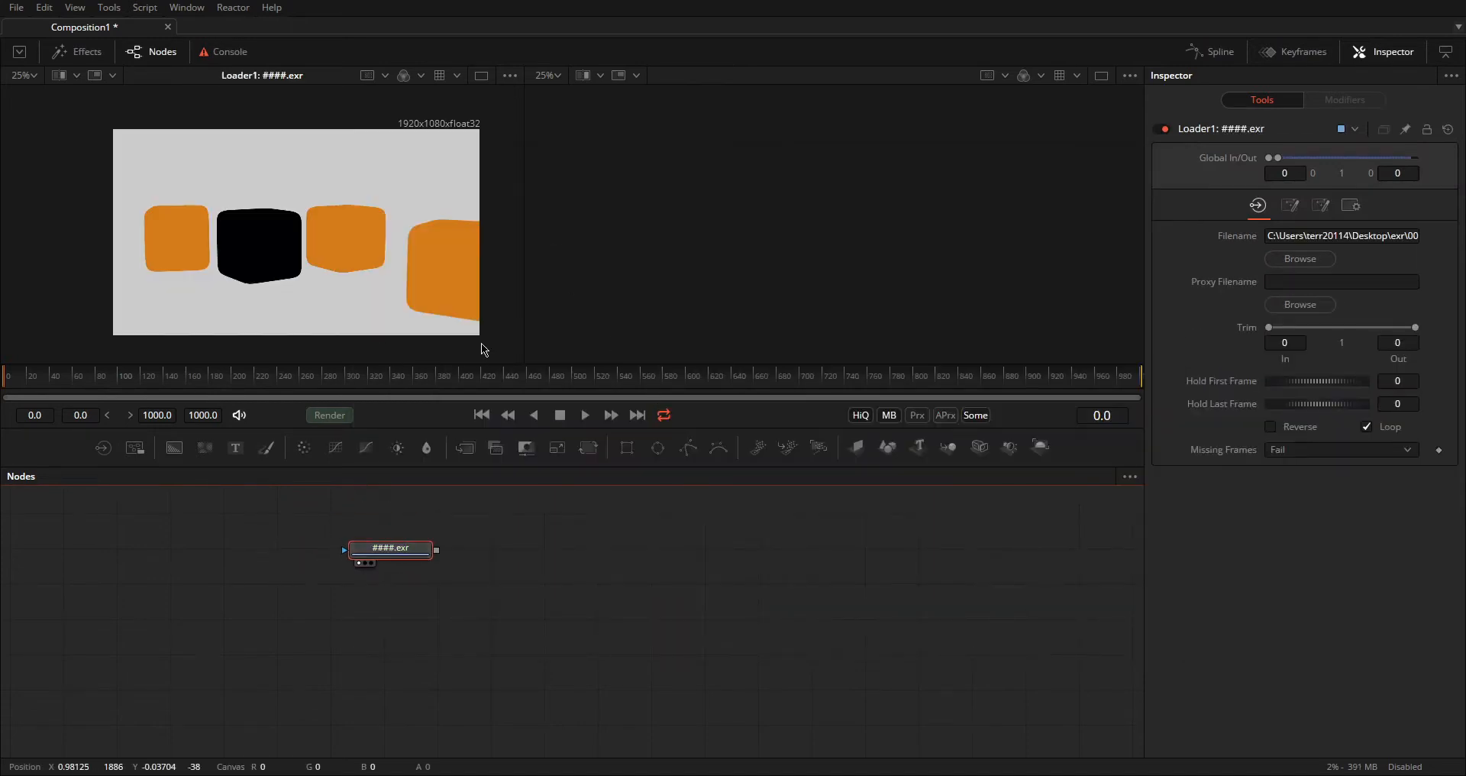
left_click(1320, 204)
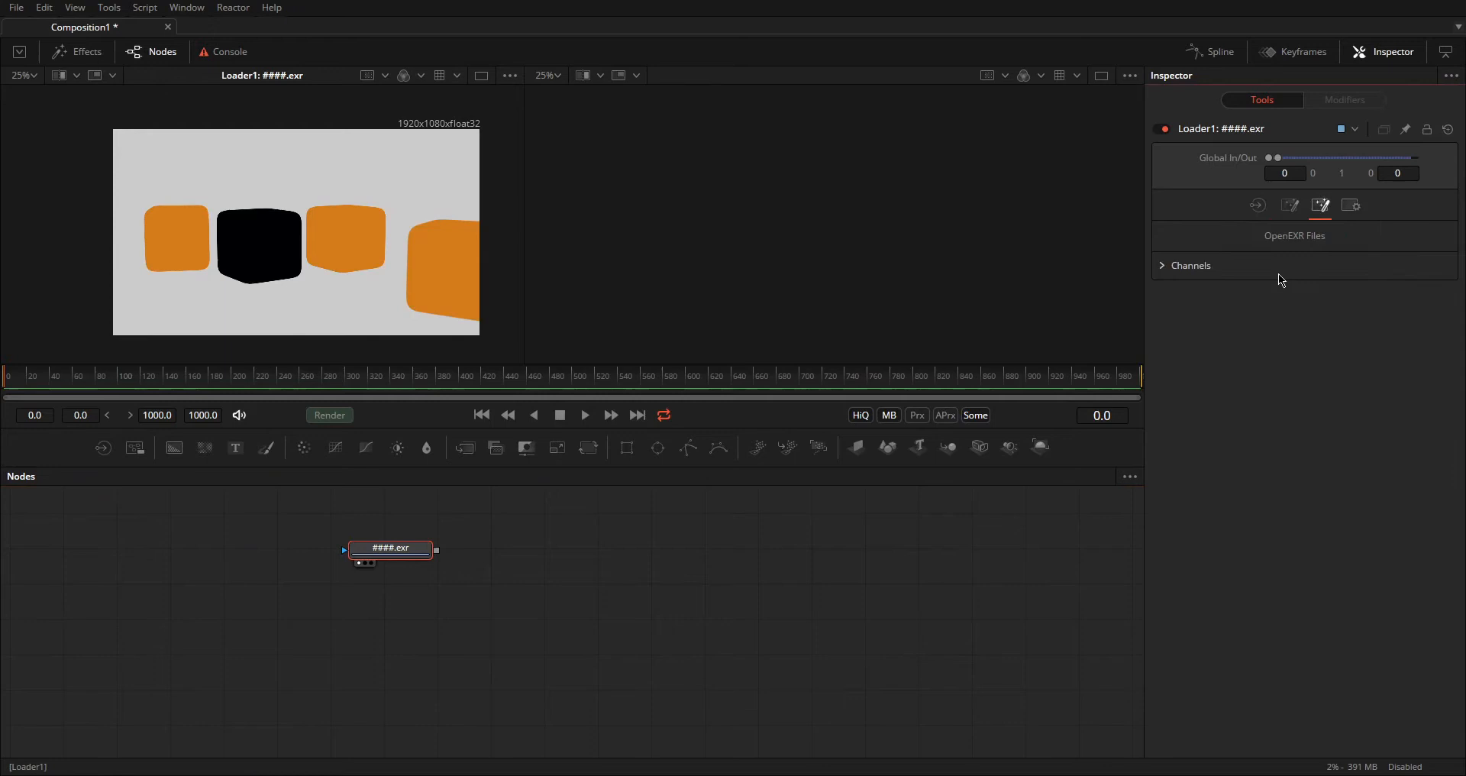
left_click(1162, 265)
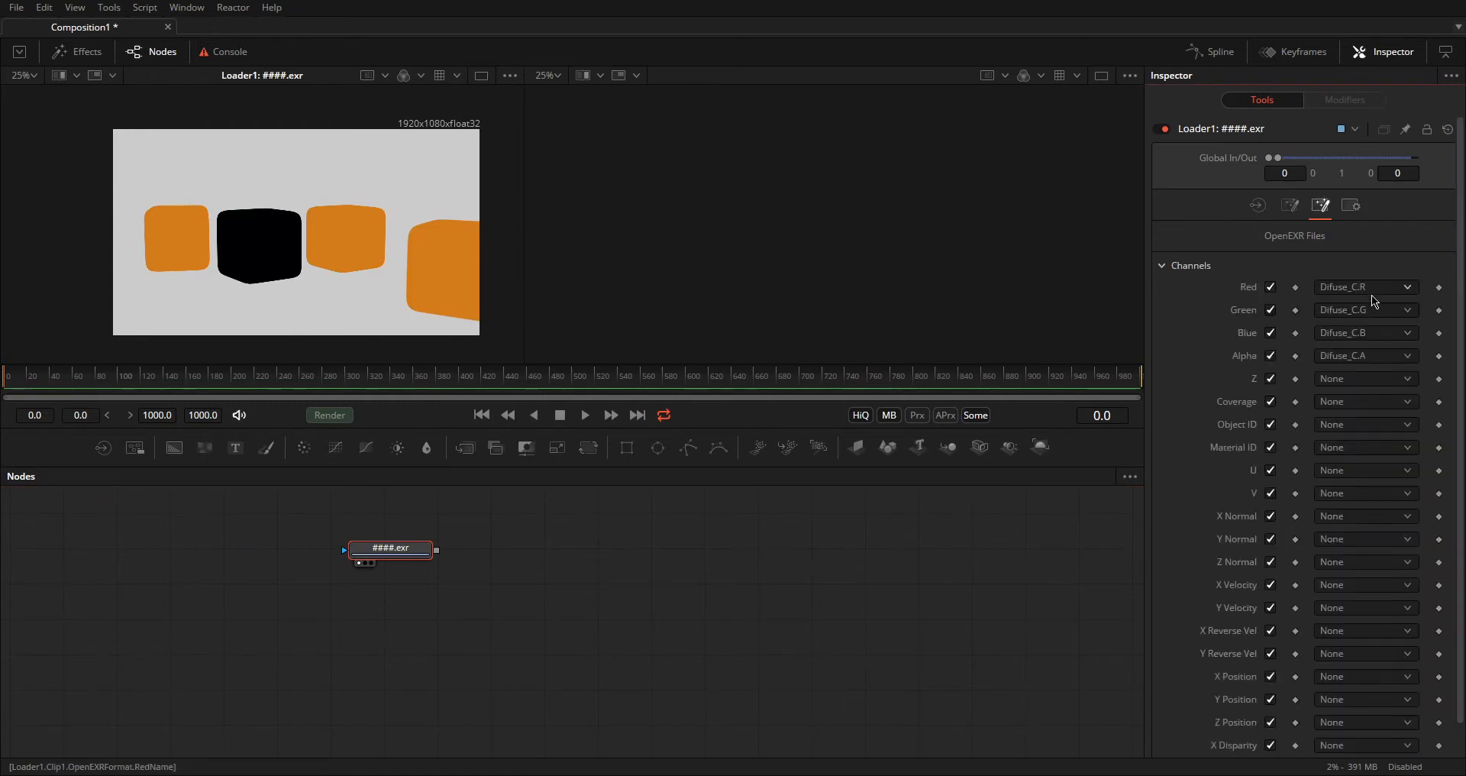
left_click_drag(391, 550, 313, 593)
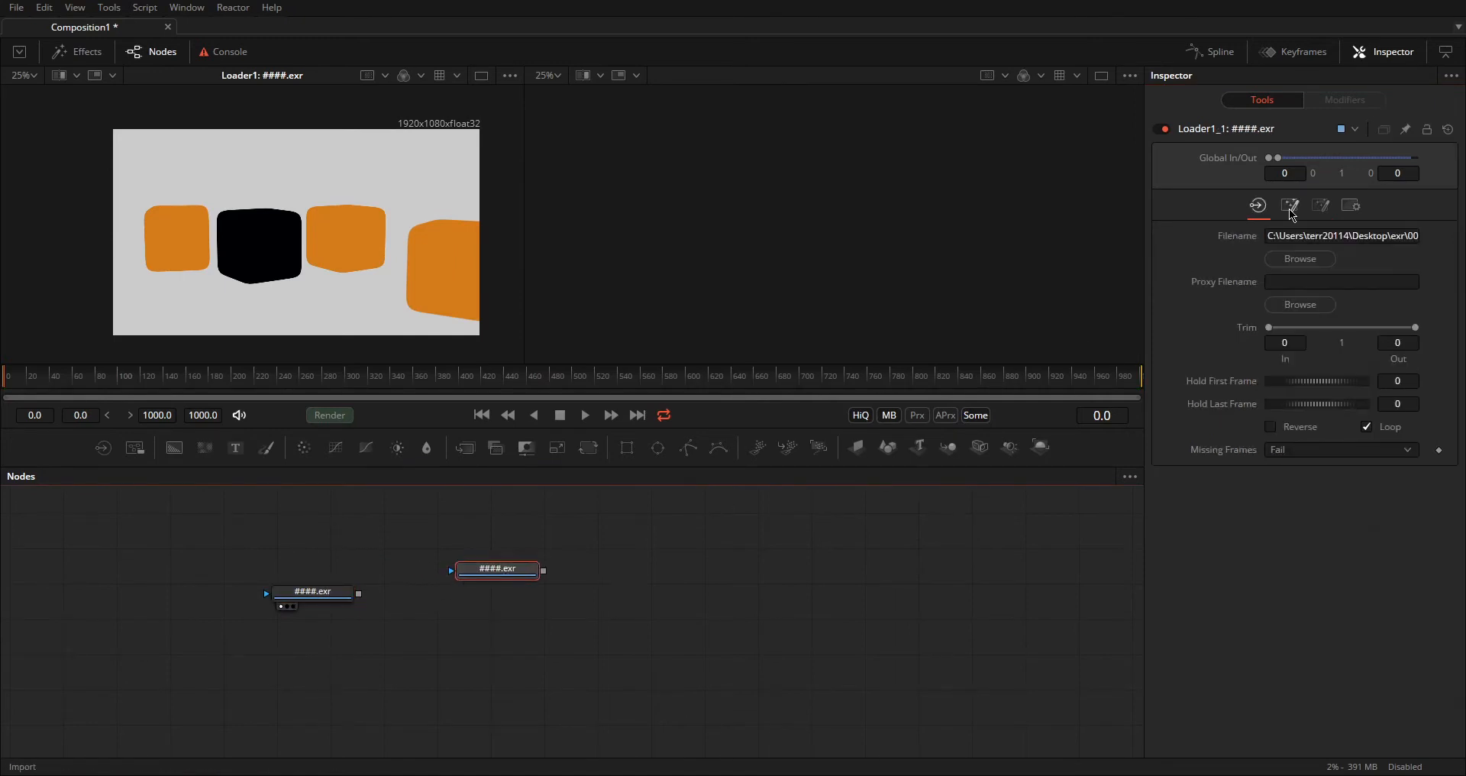
Step: Reassign the copied Loader's green channel to a glossy pass, then delete that copy
left_click(1320, 205)
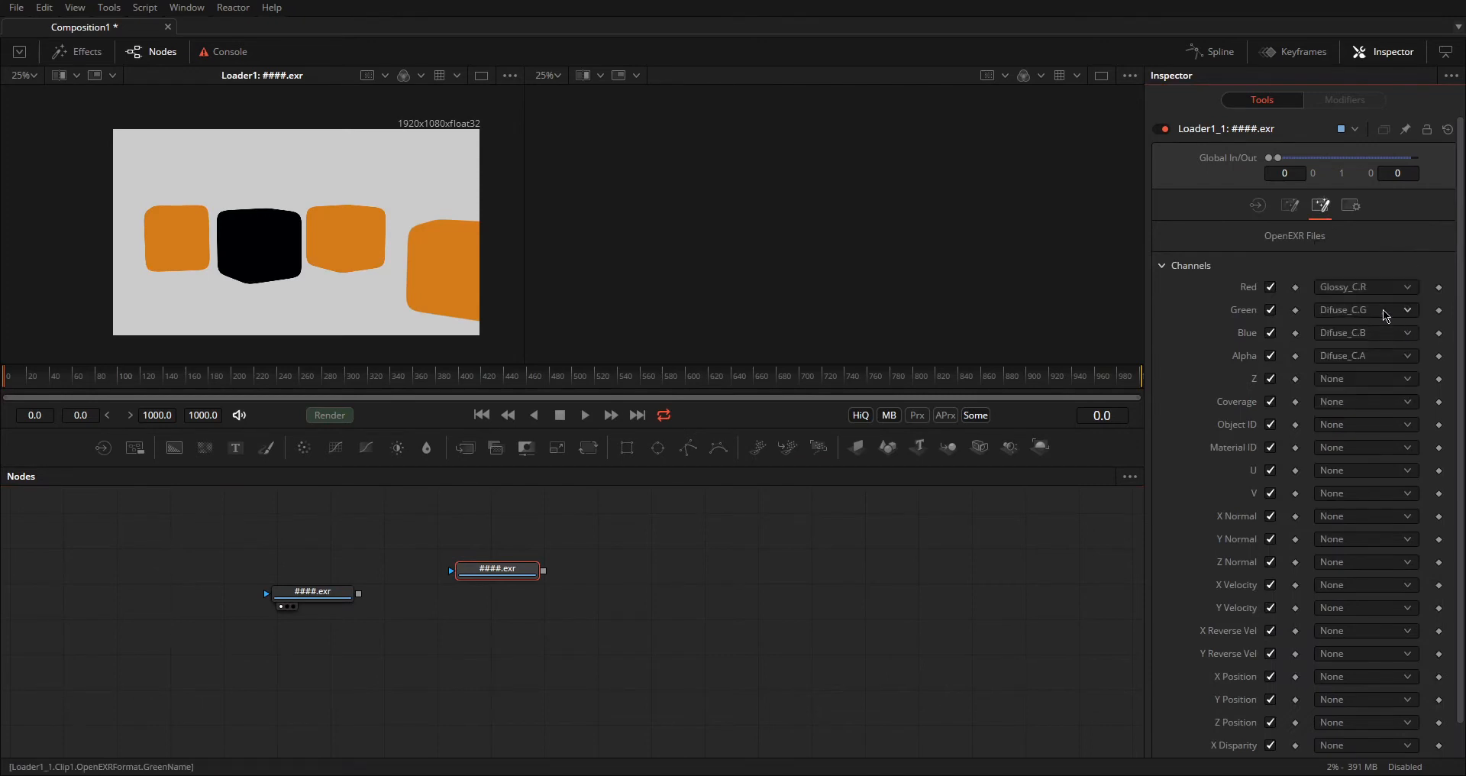
left_click(1365, 309)
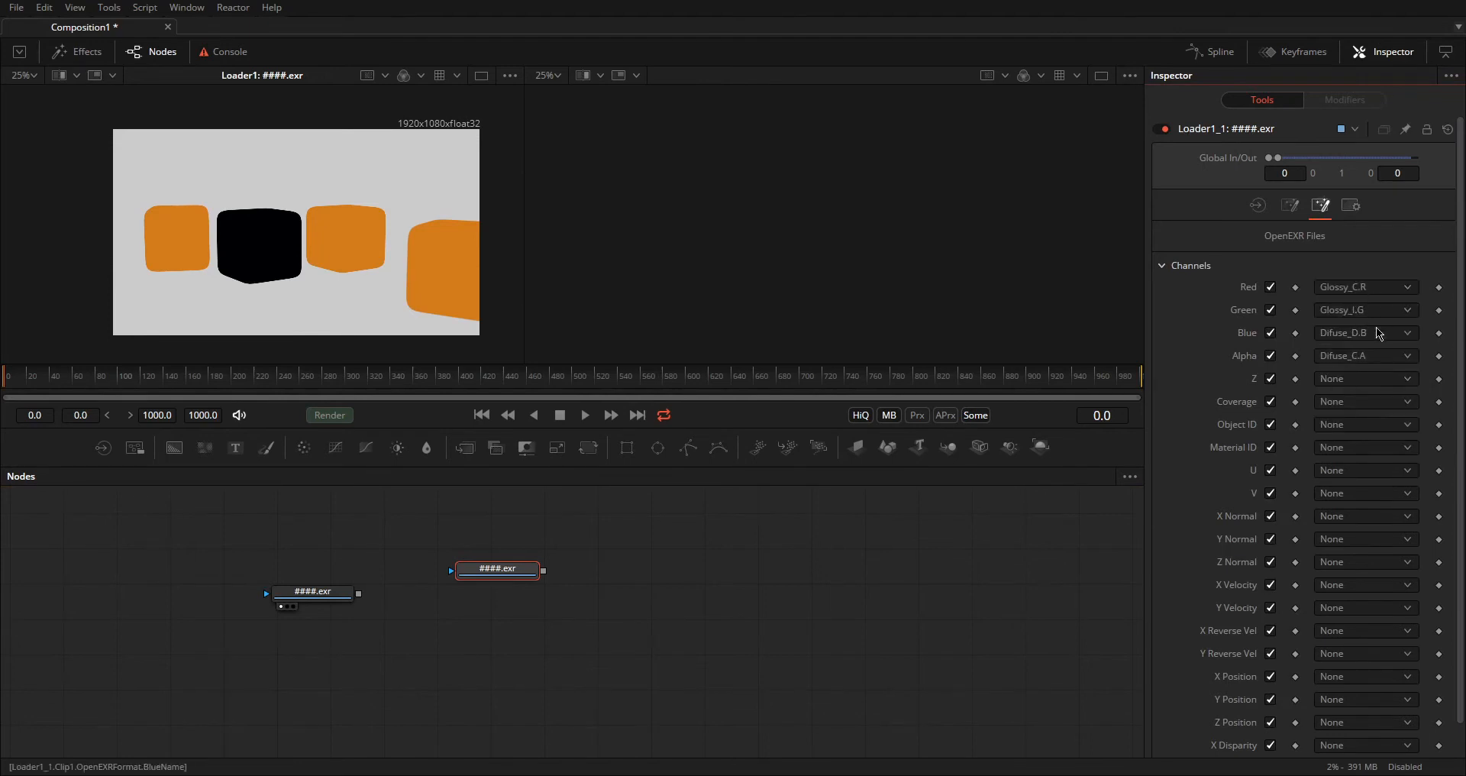
left_click_drag(496, 568, 476, 588)
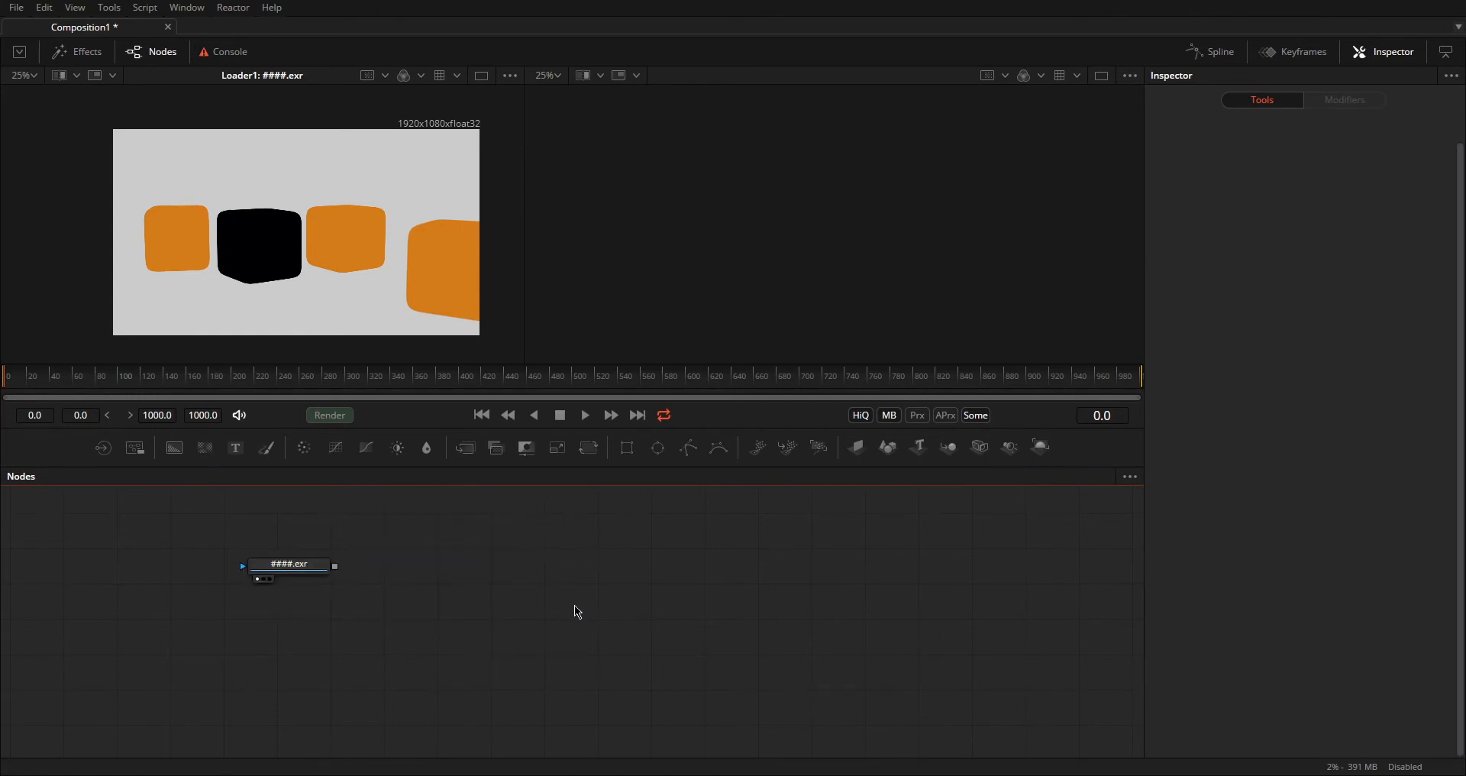
Step: Run hos_SplitEXR_Ultra on the selected EXR Loader with Split All Selected Nodes
left_click_drag(288, 568, 413, 558)
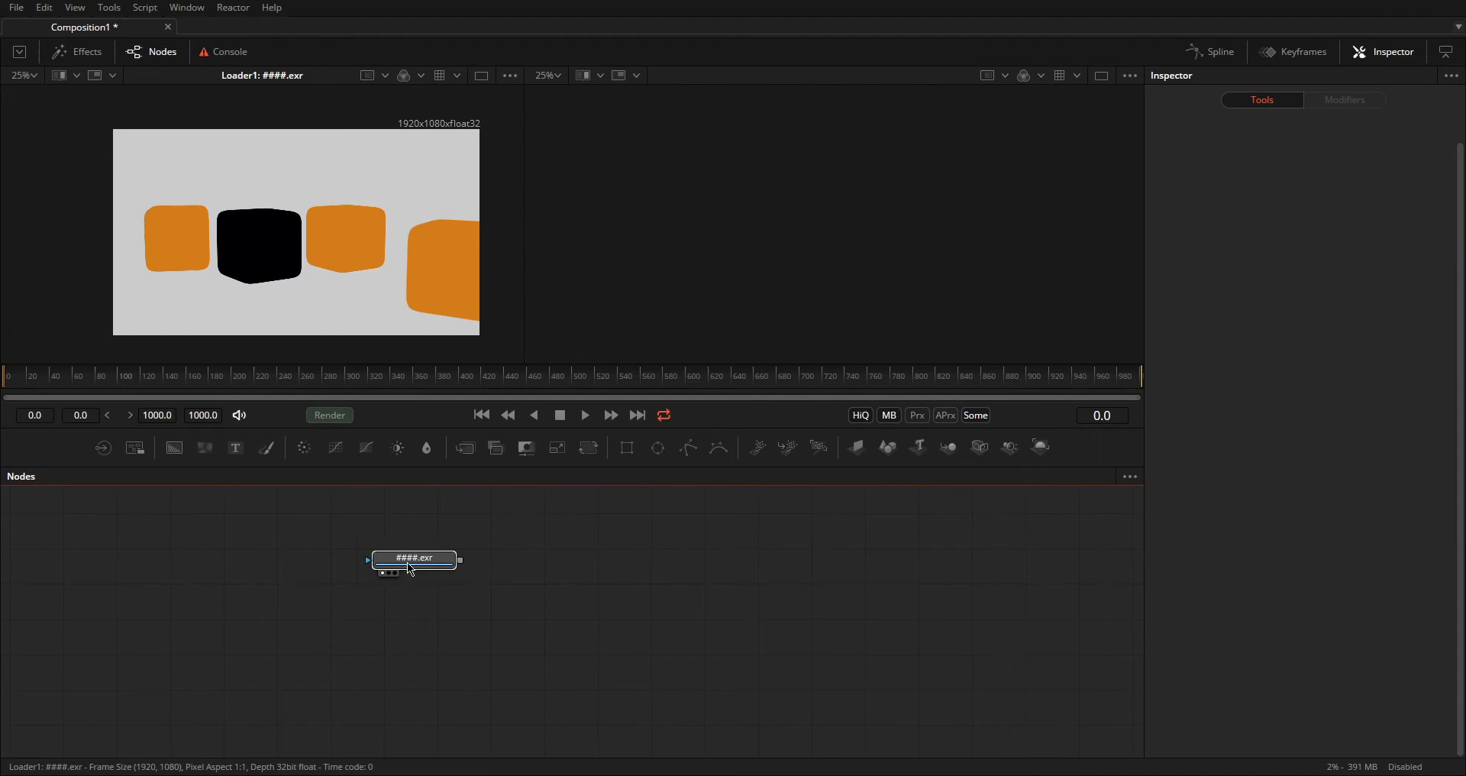
left_click(413, 559)
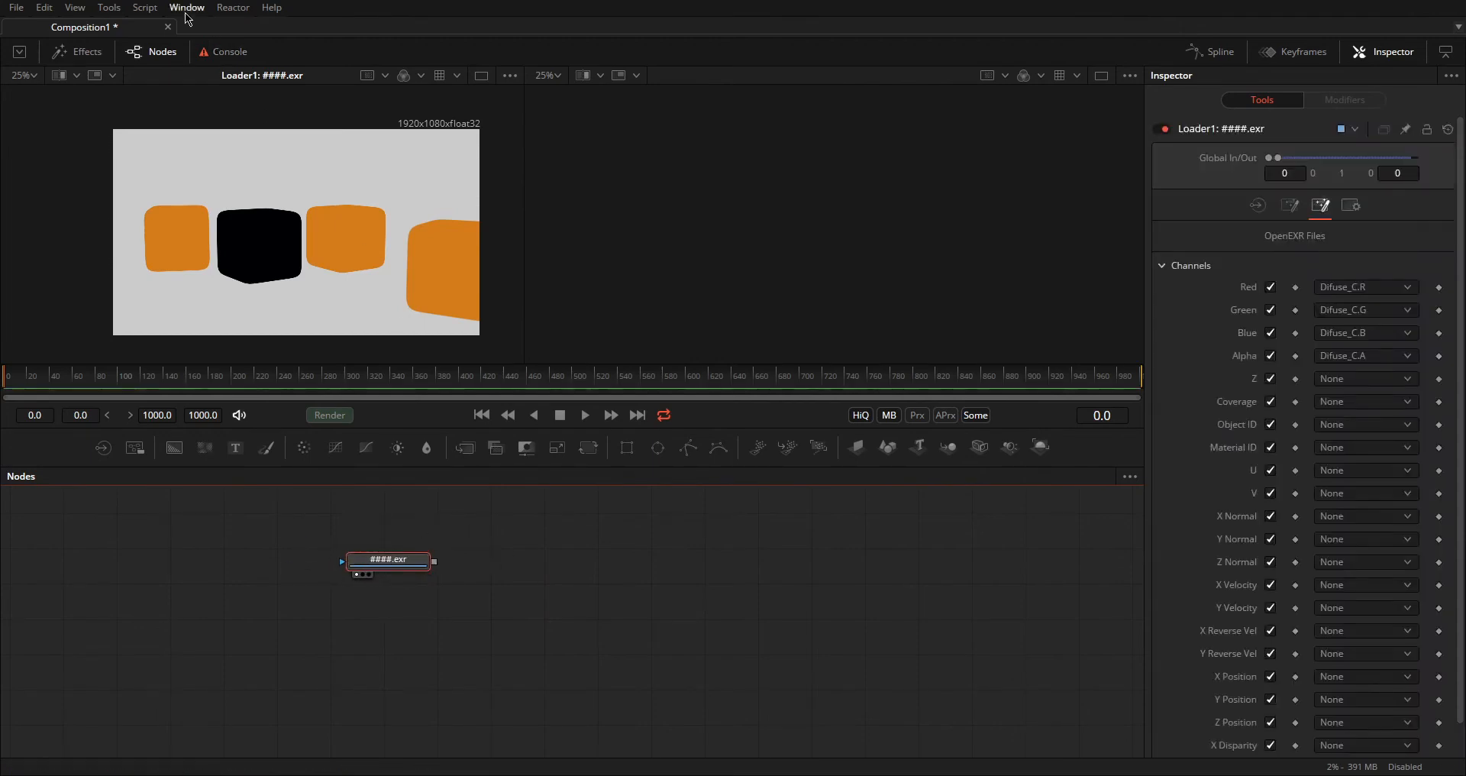
left_click(141, 7)
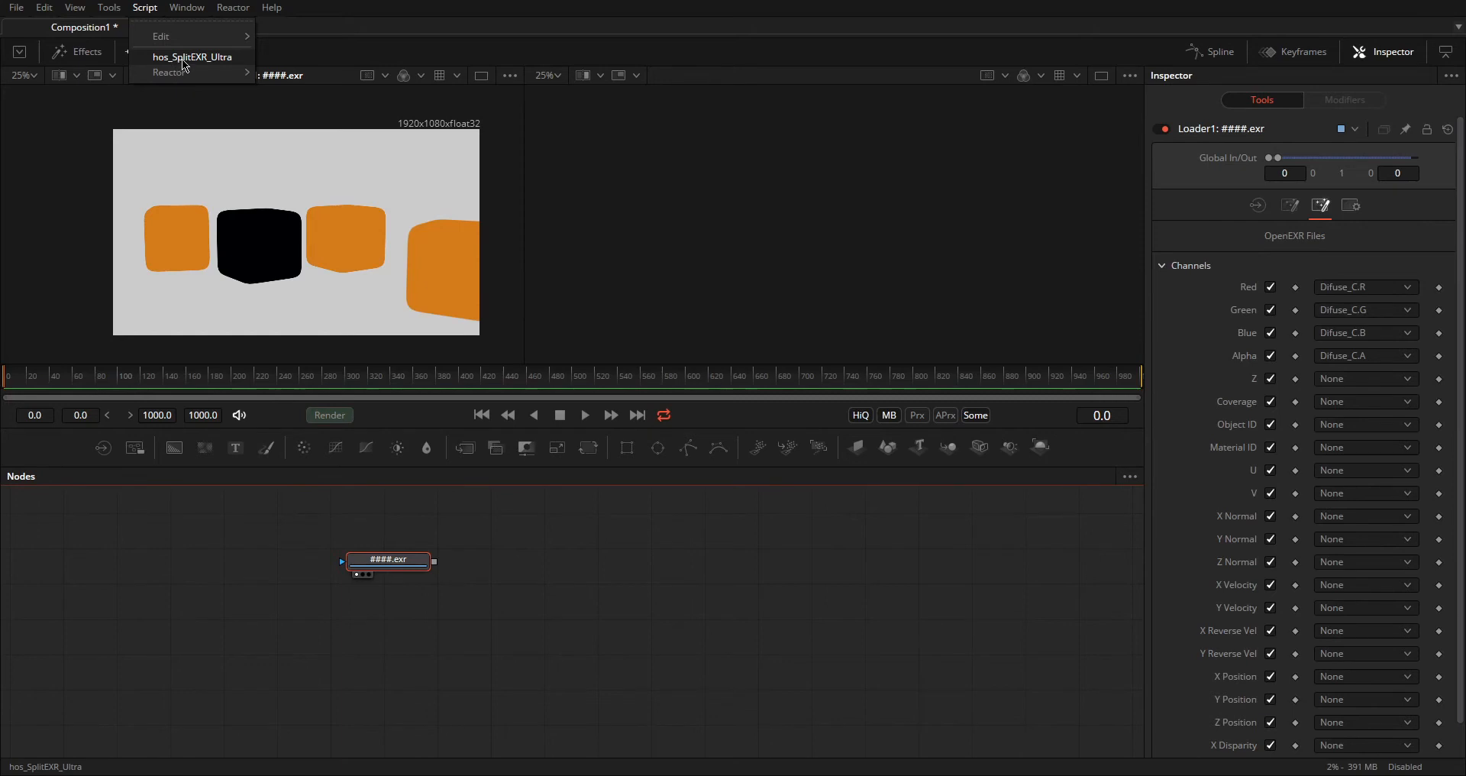
left_click(191, 57)
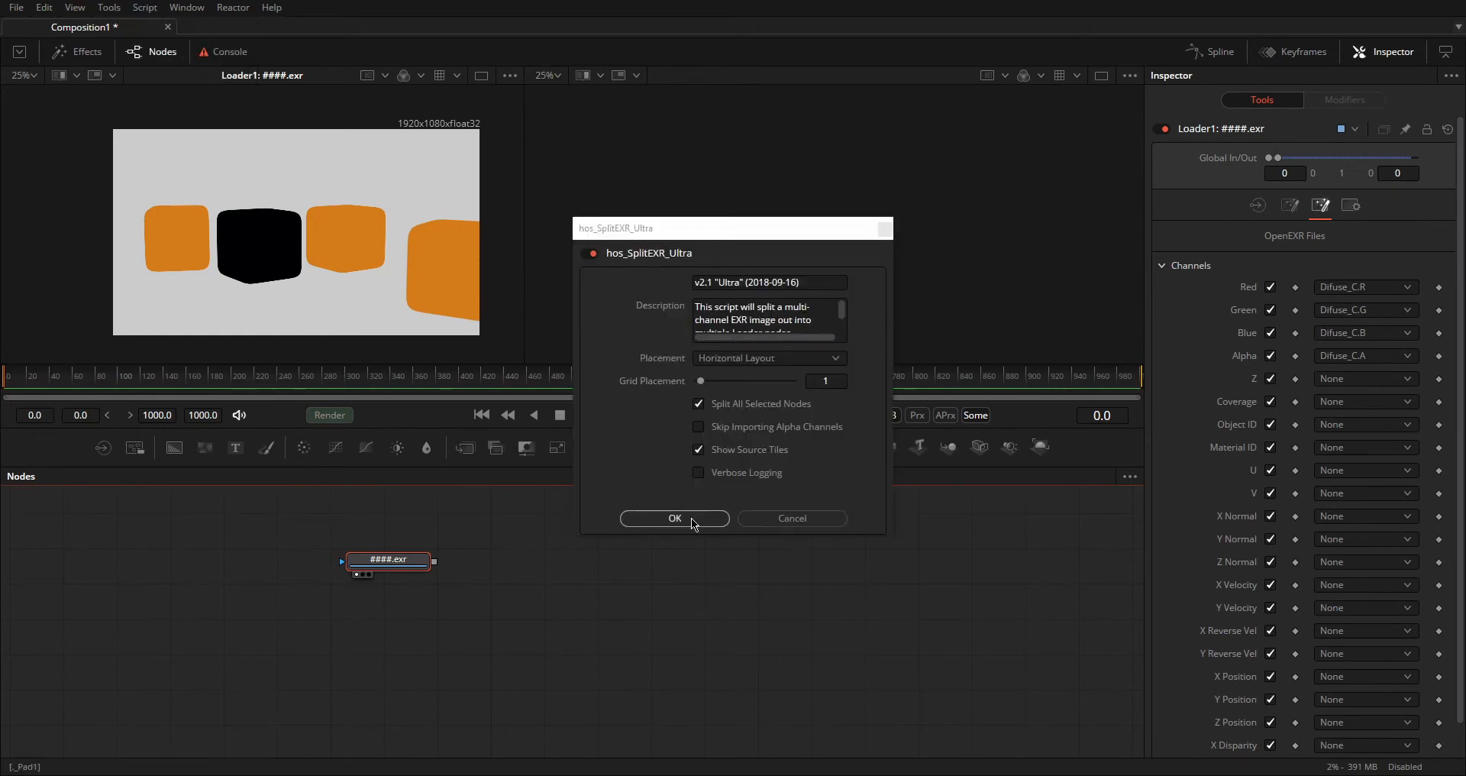
left_click(674, 517)
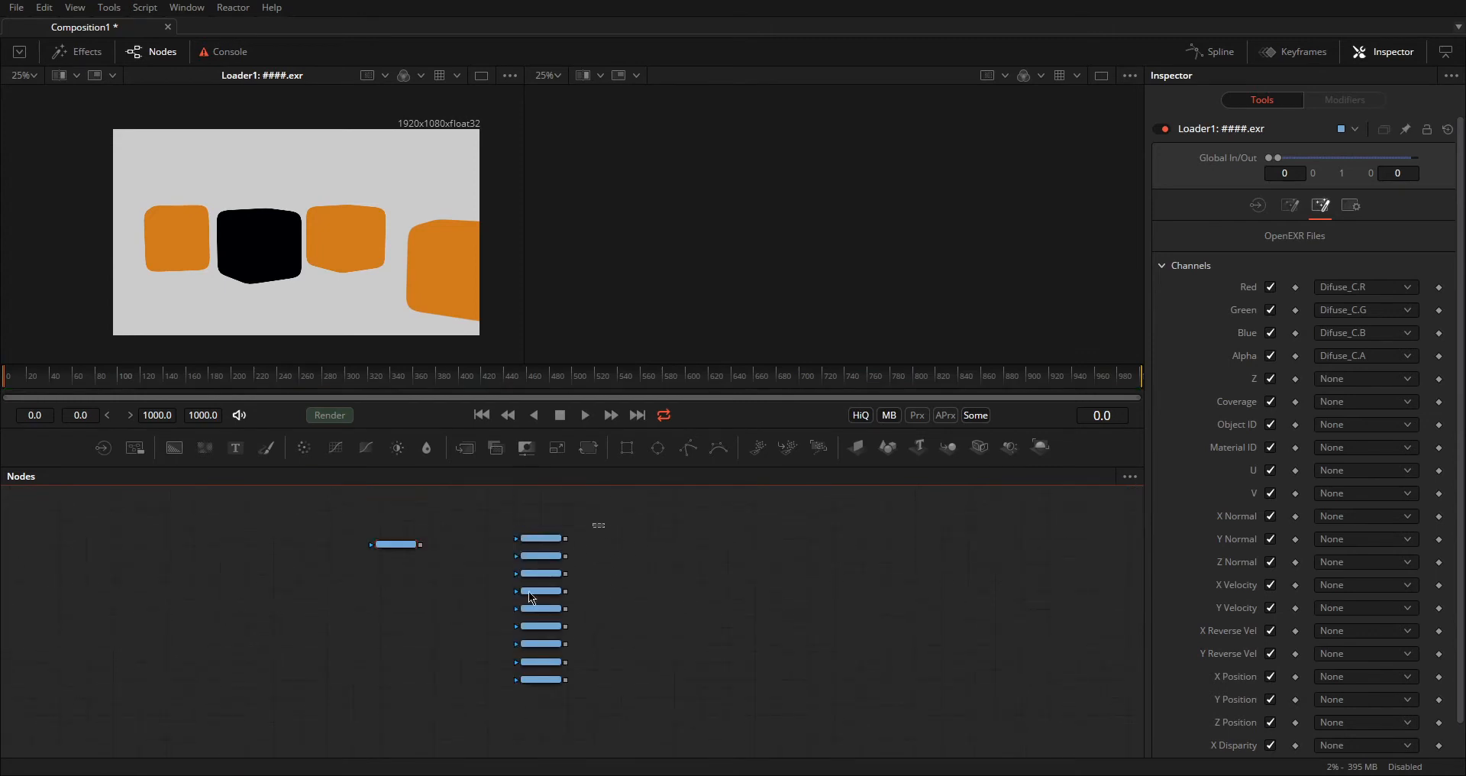
Step: Open the node graph context menu before heading to the forum's Reactor guide
right_click(533, 591)
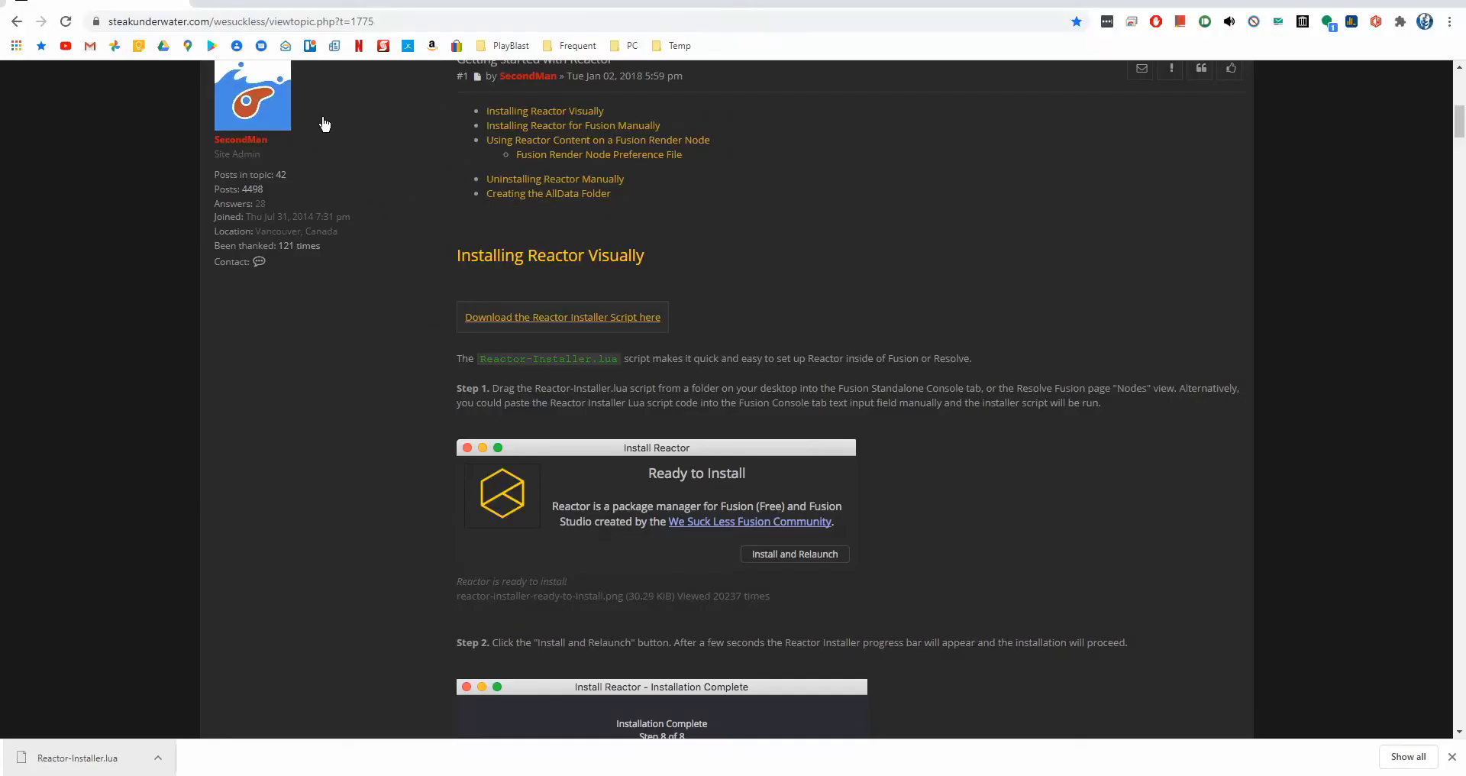
Step: Copy the forum thread URL and download the Reactor installer script
left_click(236, 21)
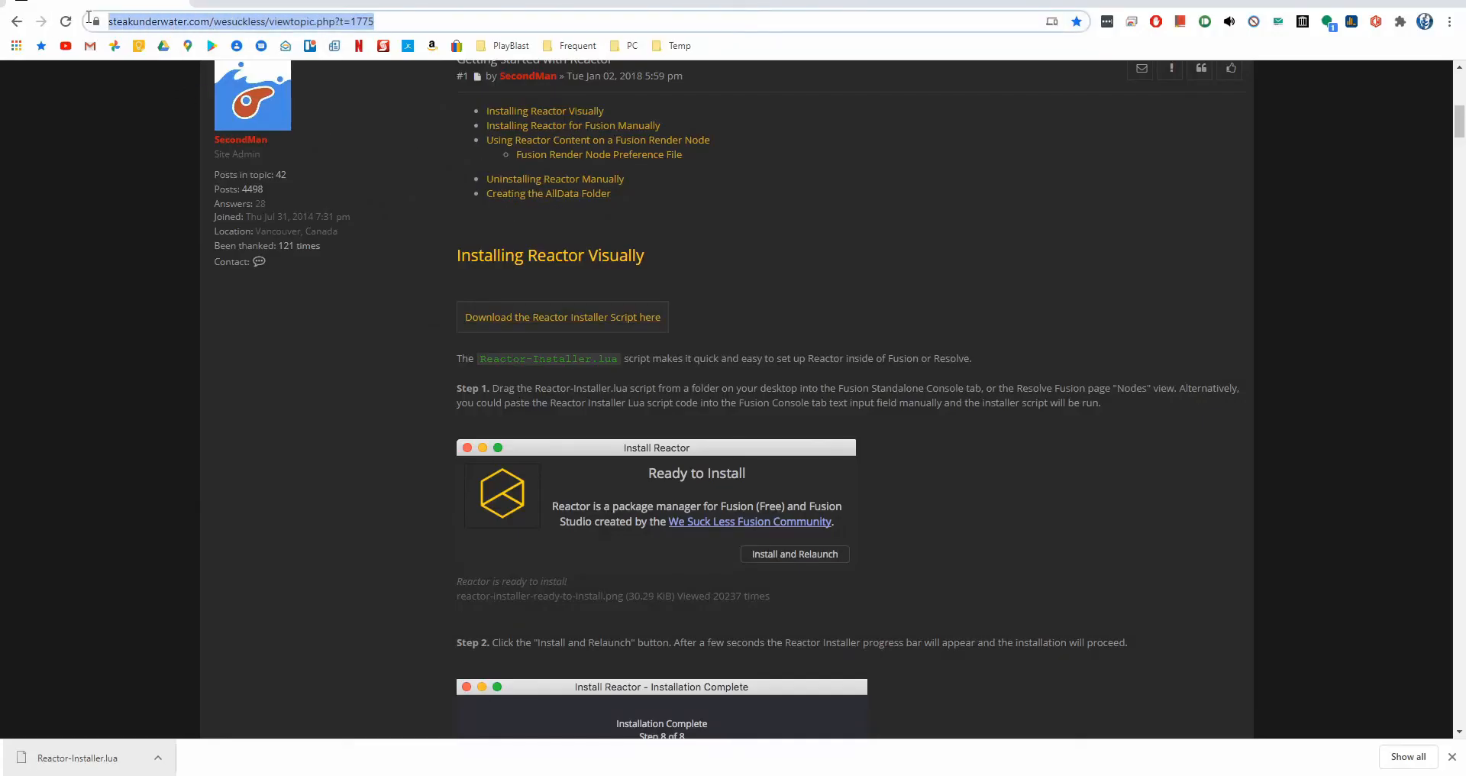
mouse_move(282, 113)
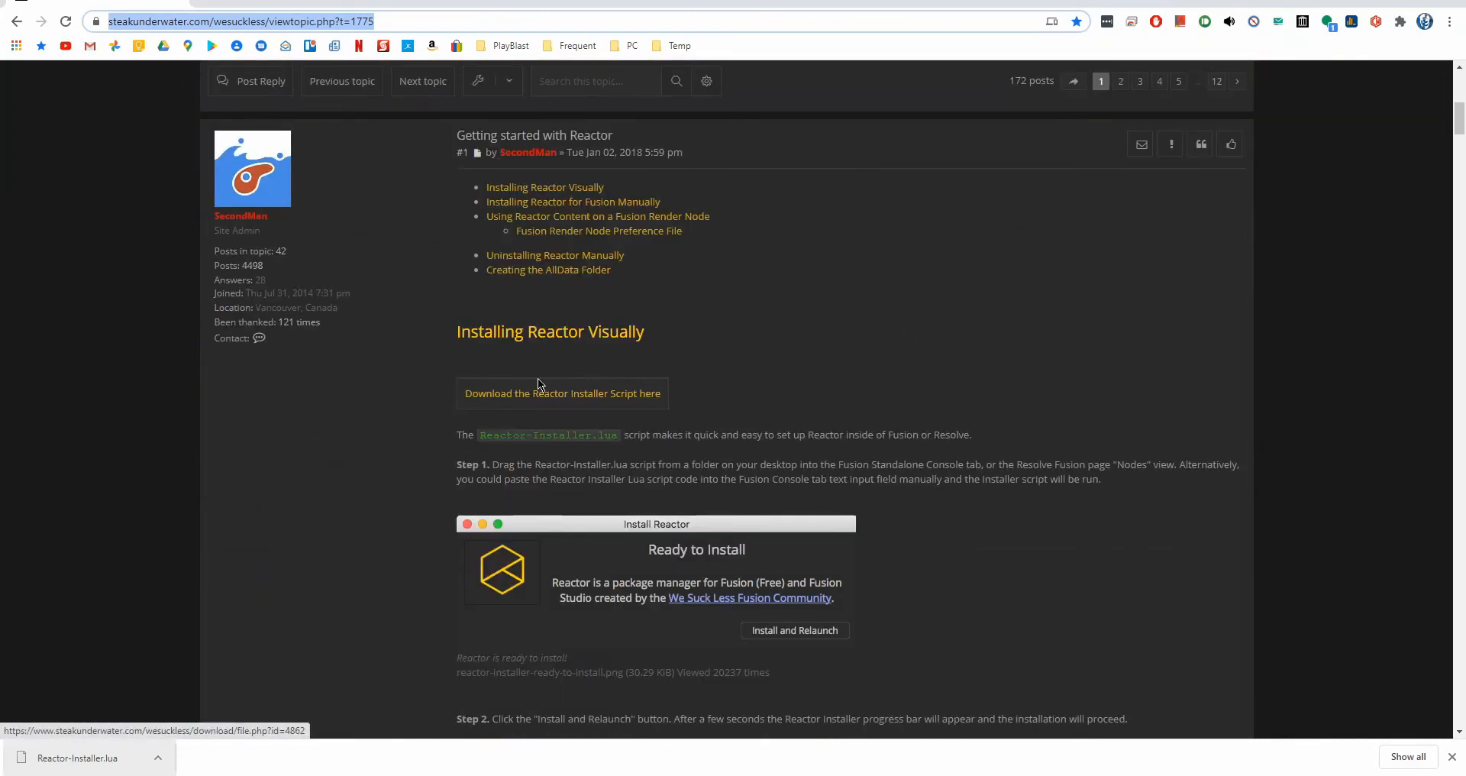
mouse_move(560, 397)
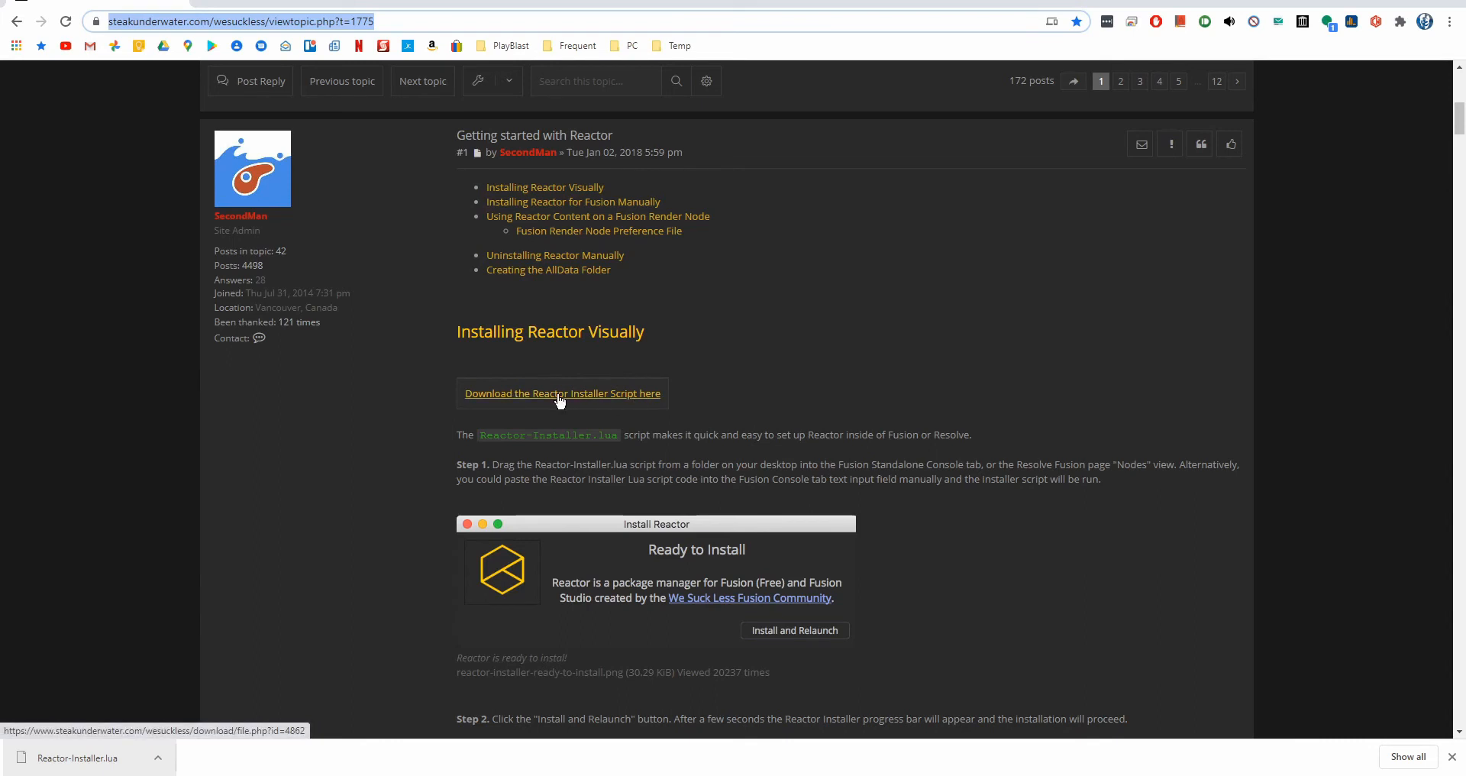
left_click(561, 393)
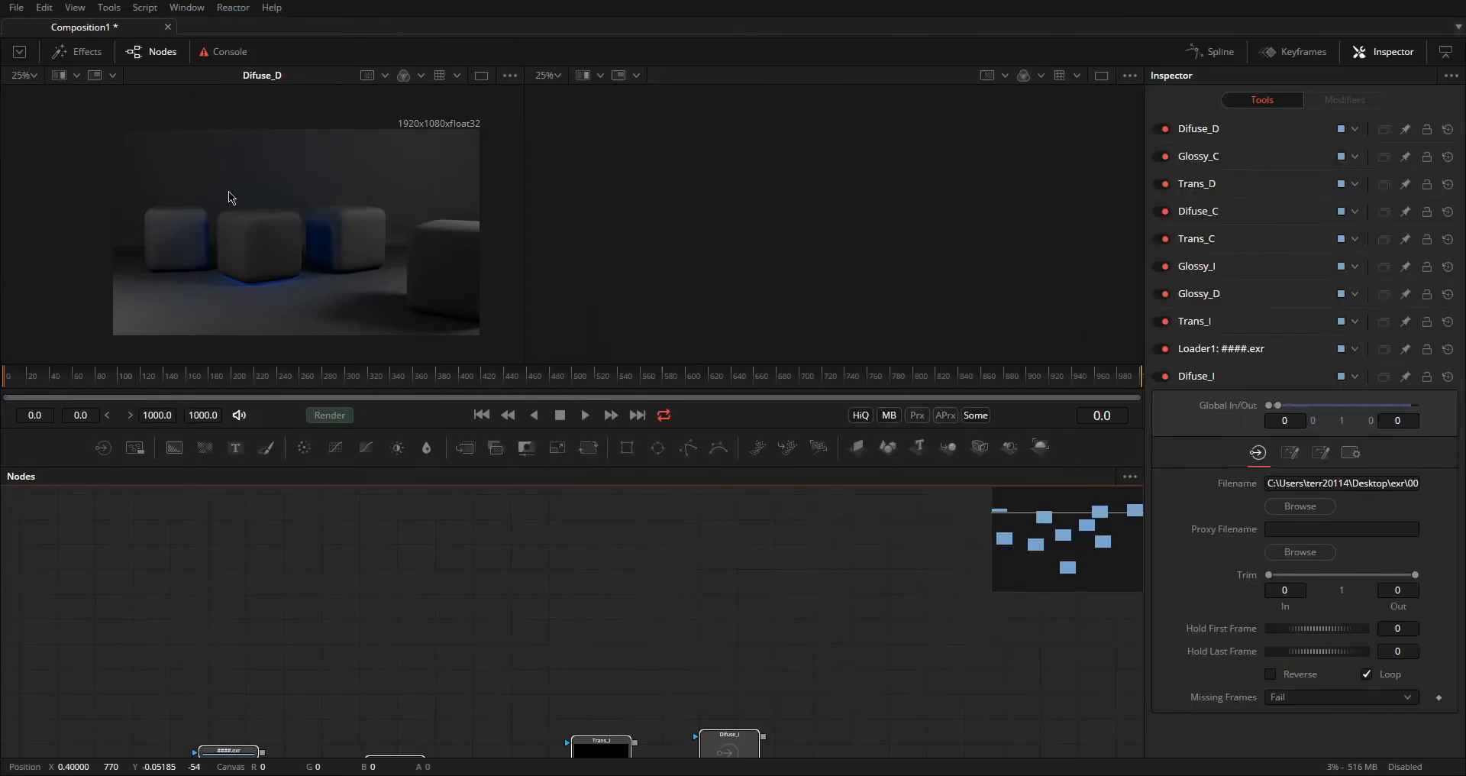
Step: Run Reactor-Installer.lua in the Fusion Console, then dismiss the Install Reactor window
left_click(230, 51)
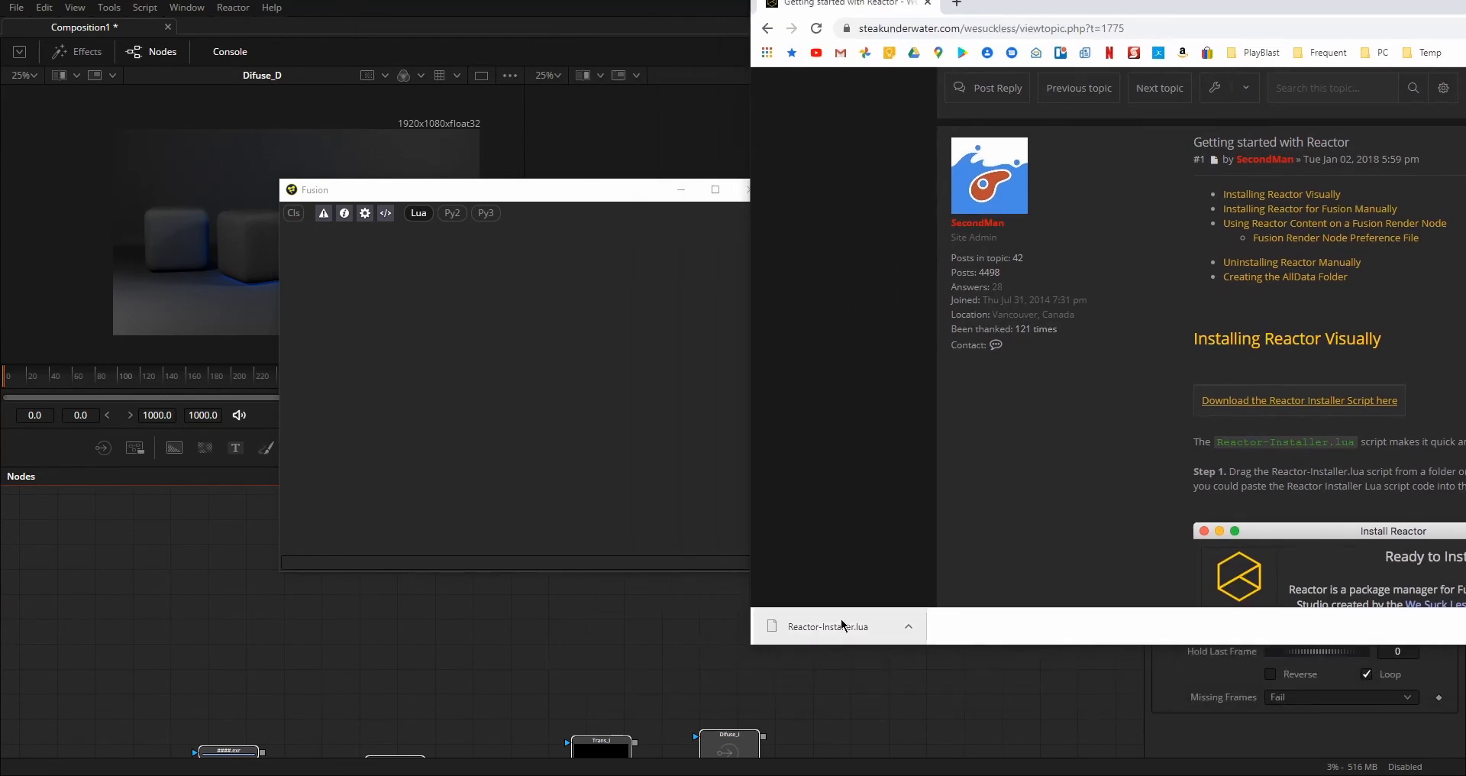
left_click_drag(826, 626, 426, 346)
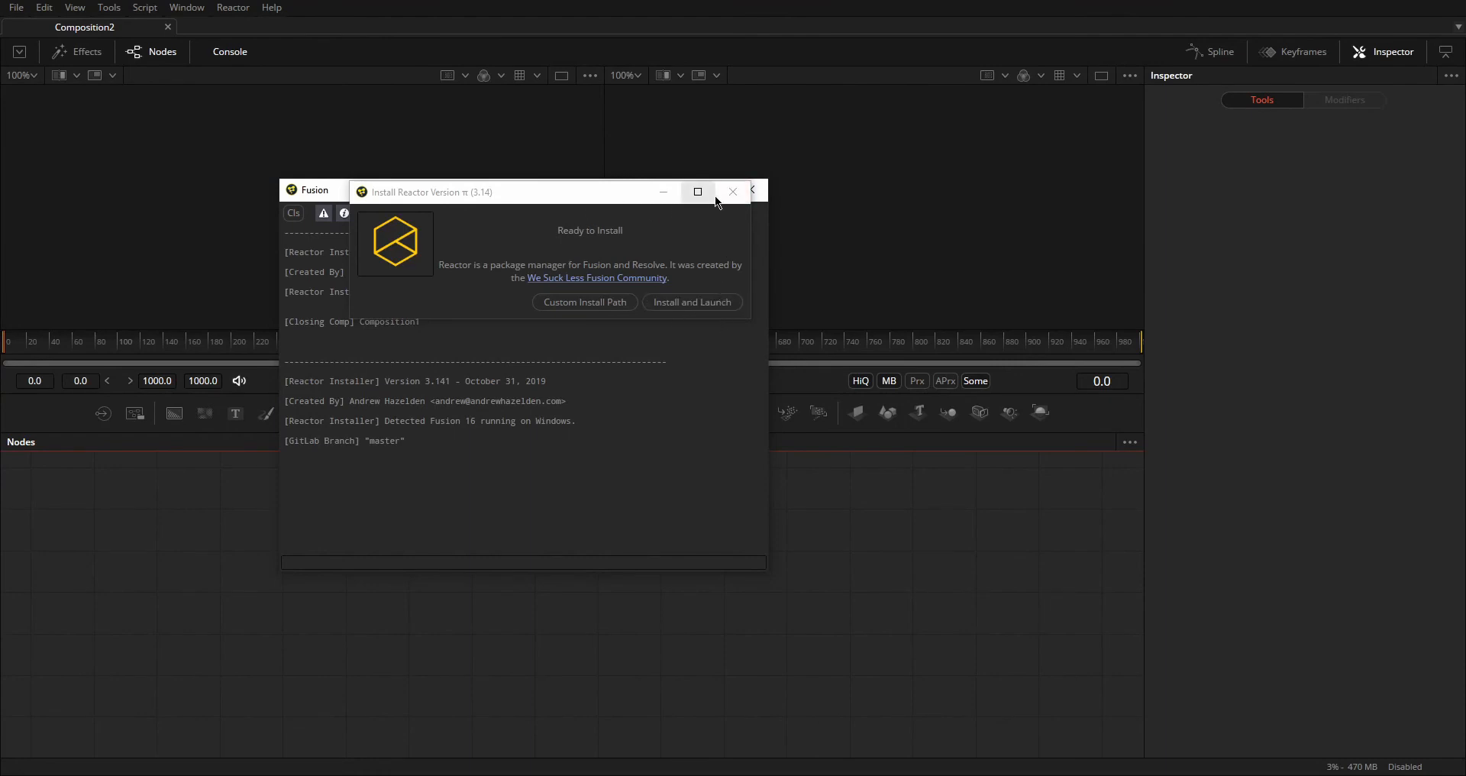
left_click(733, 192)
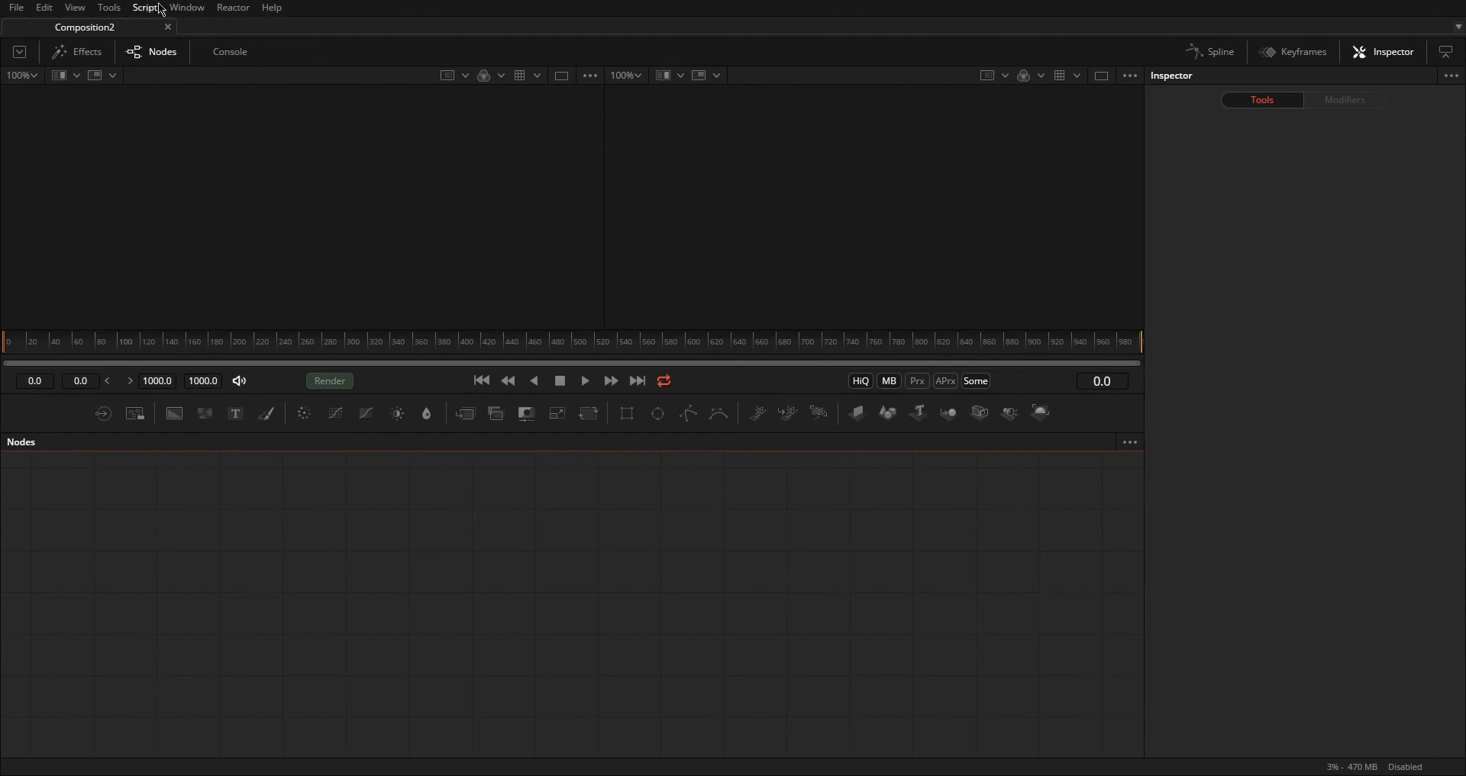
Step: In Reactor, search 'exr' and install the hos_SplitEXR_Ultra package
left_click(144, 8)
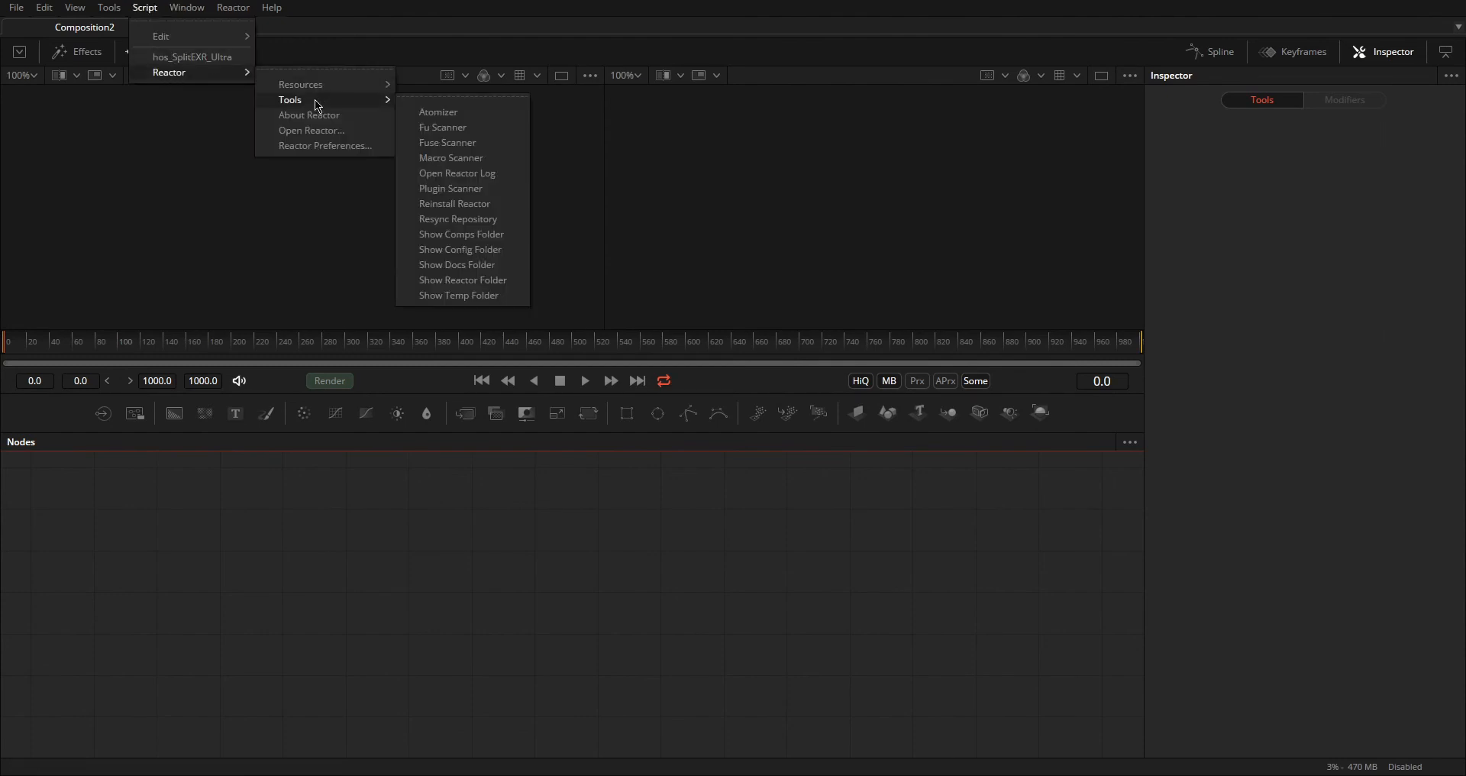
mouse_move(334, 140)
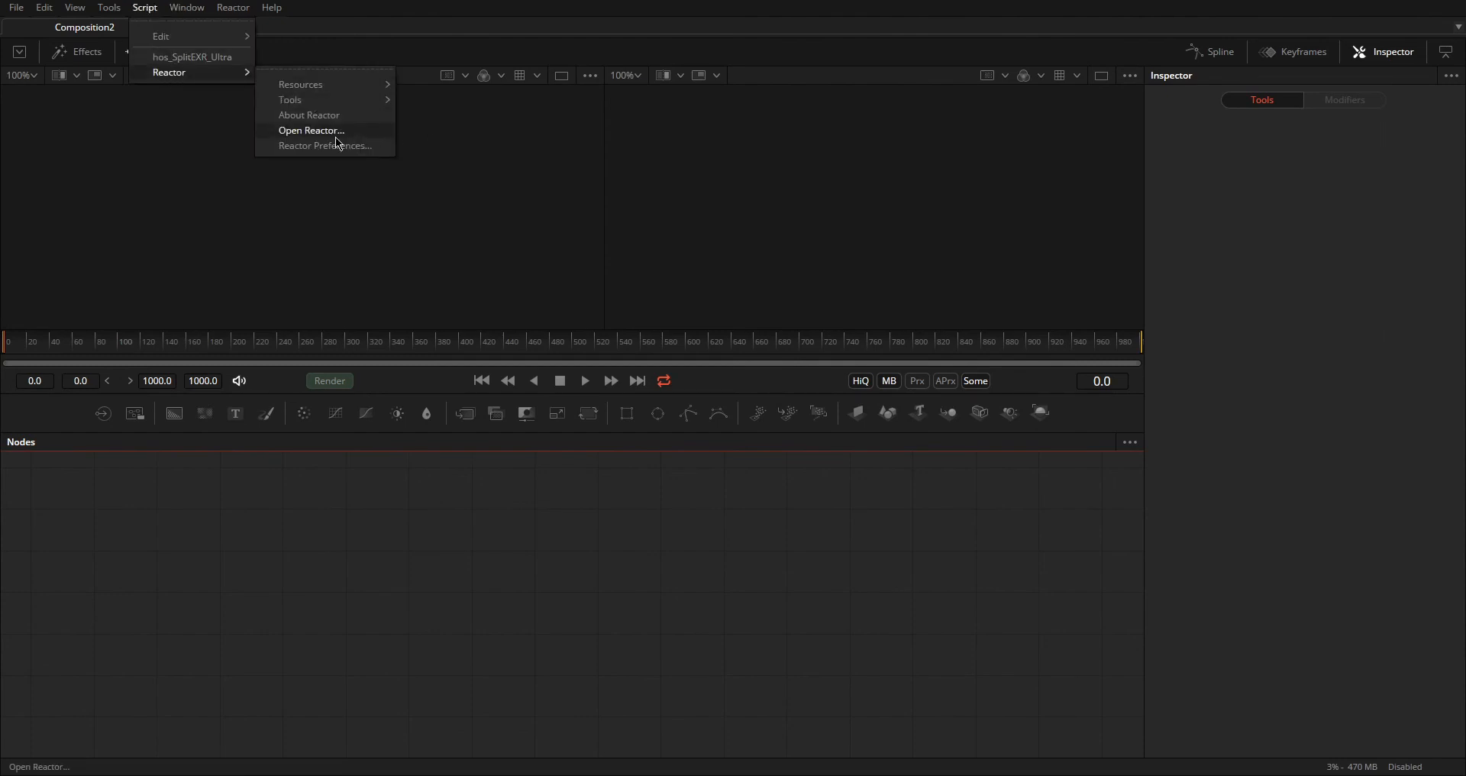
left_click(311, 130)
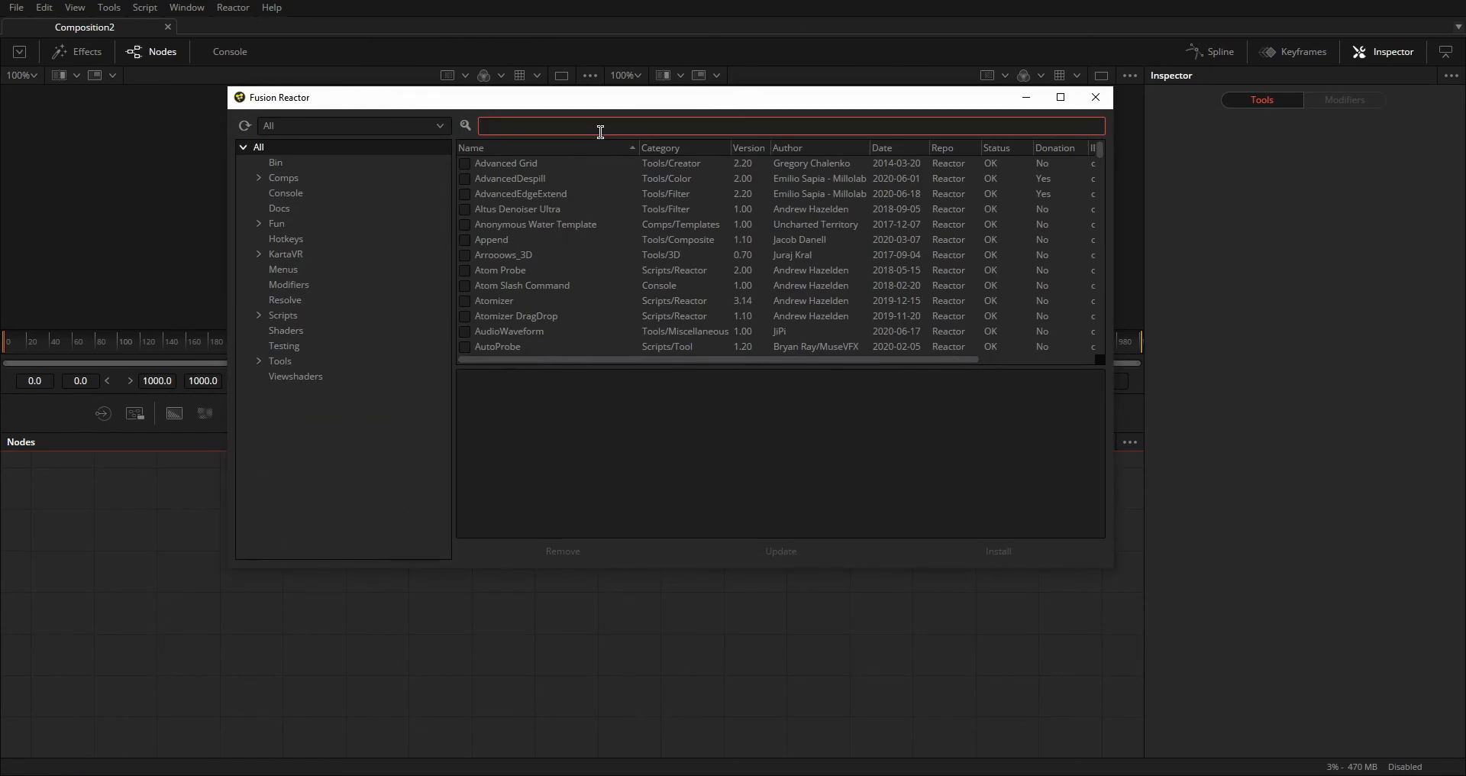
type("exr")
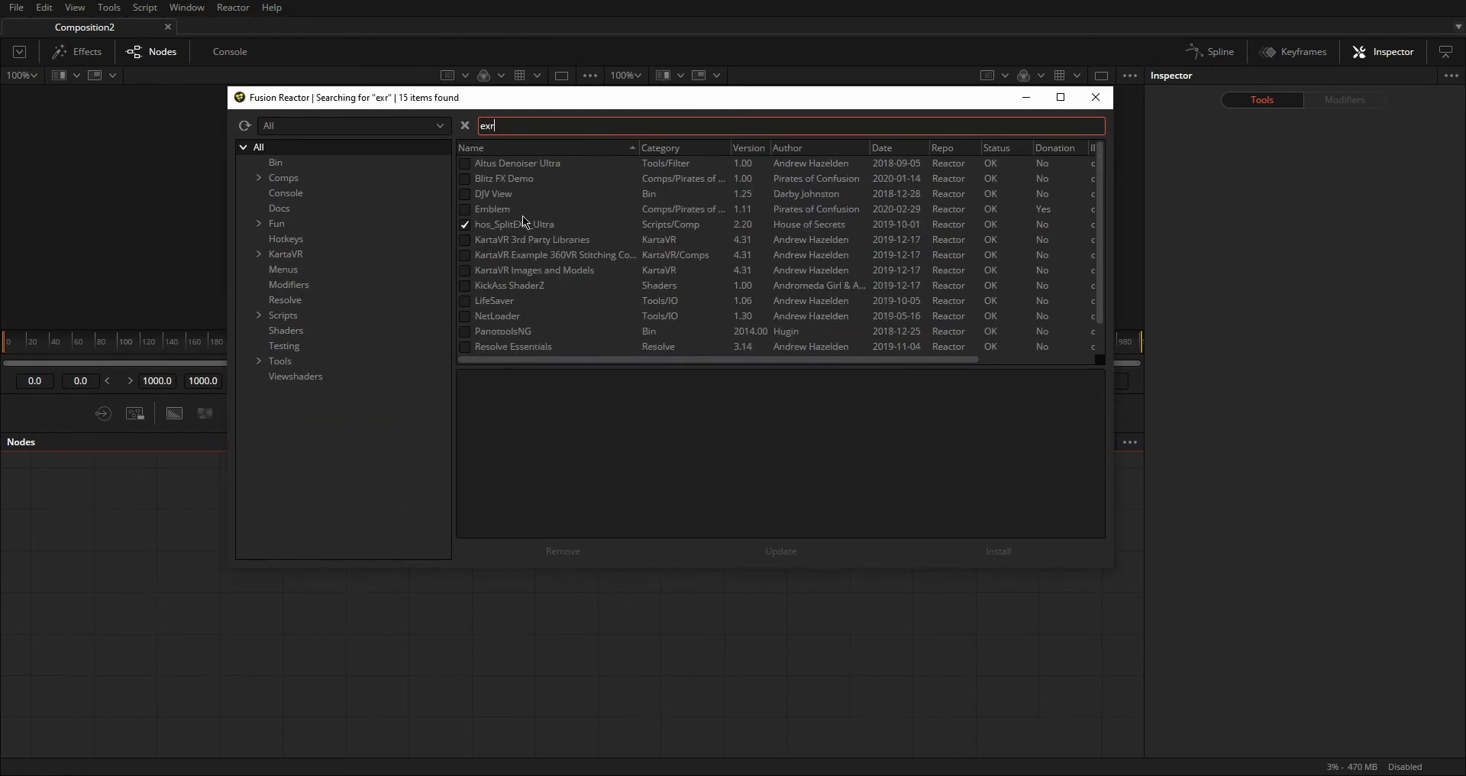
left_click(514, 224)
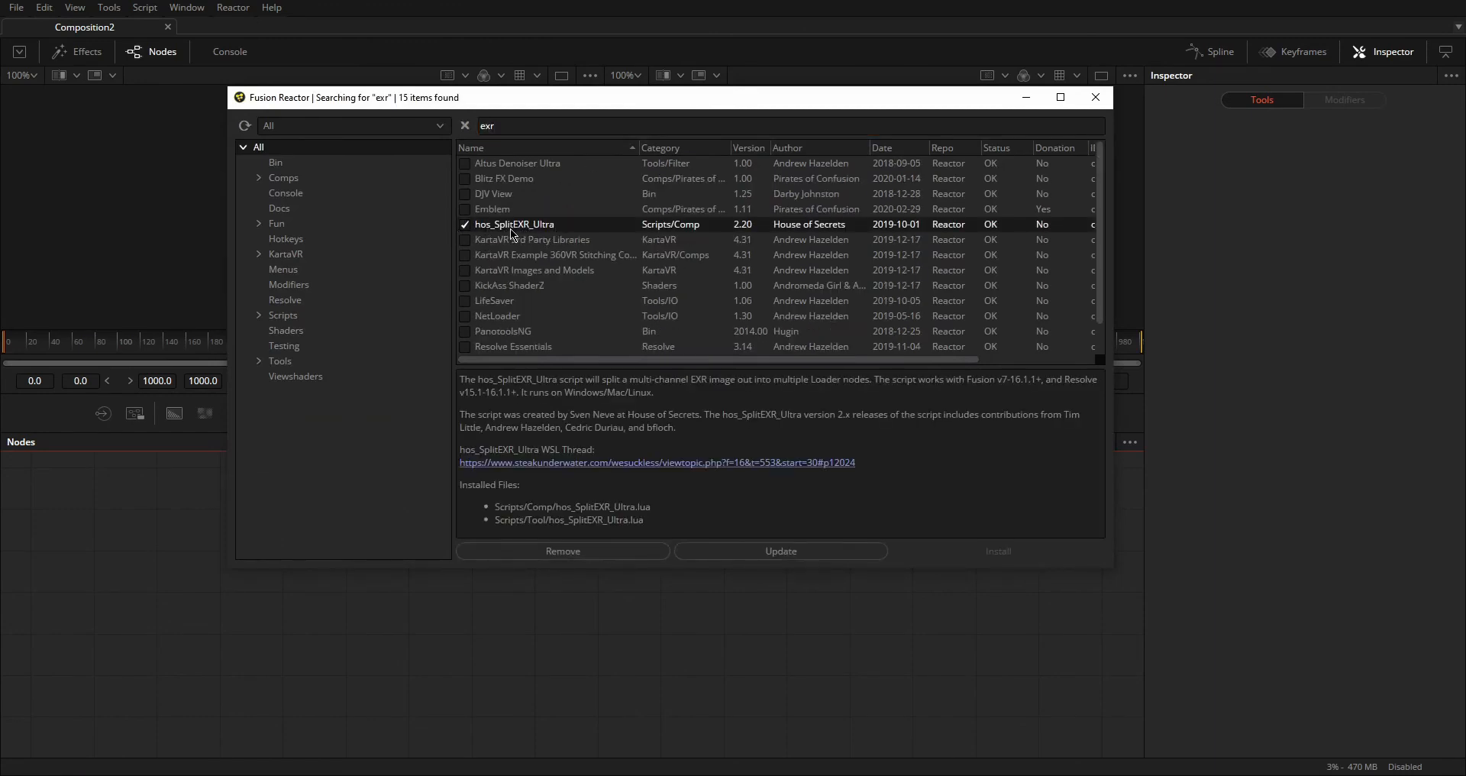
mouse_move(545, 229)
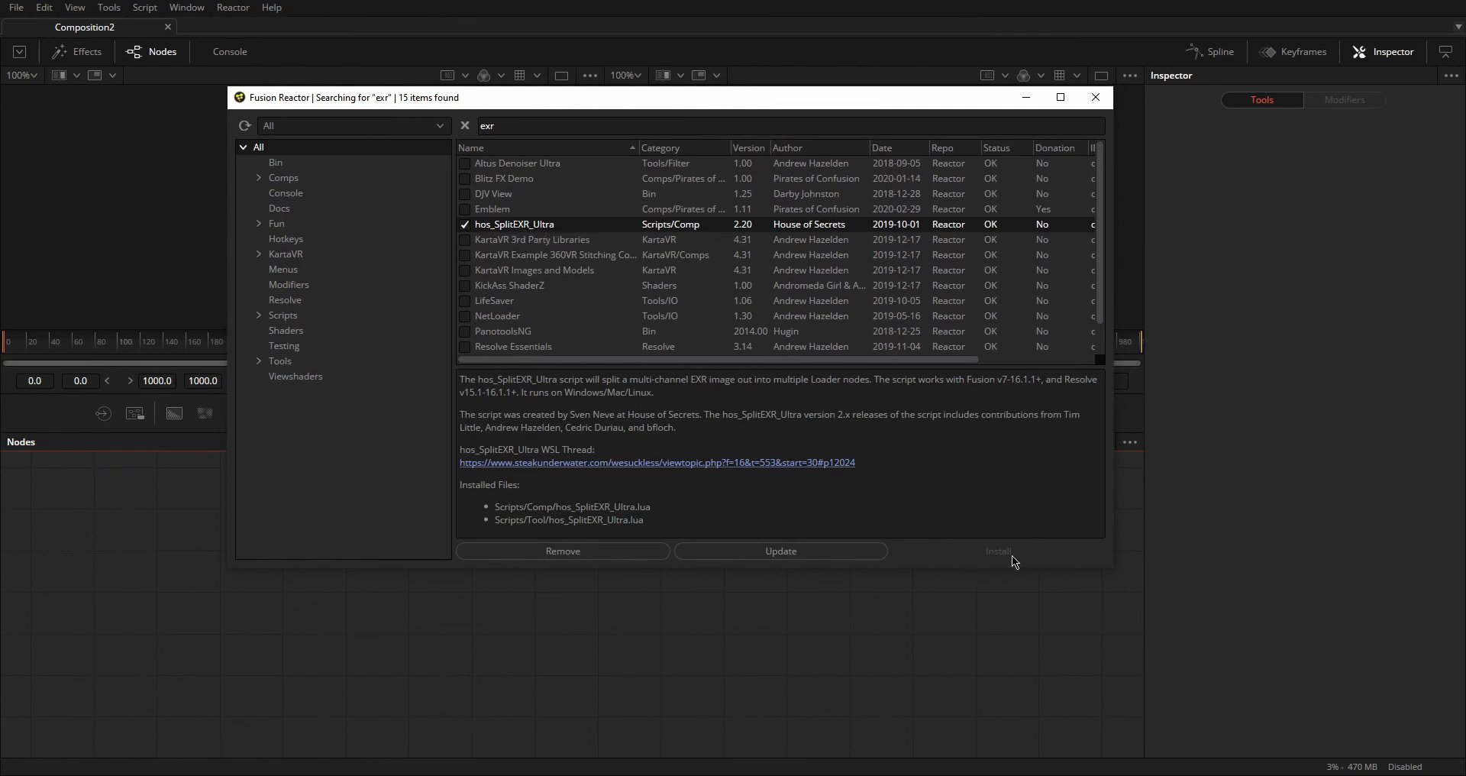
left_click(1095, 97)
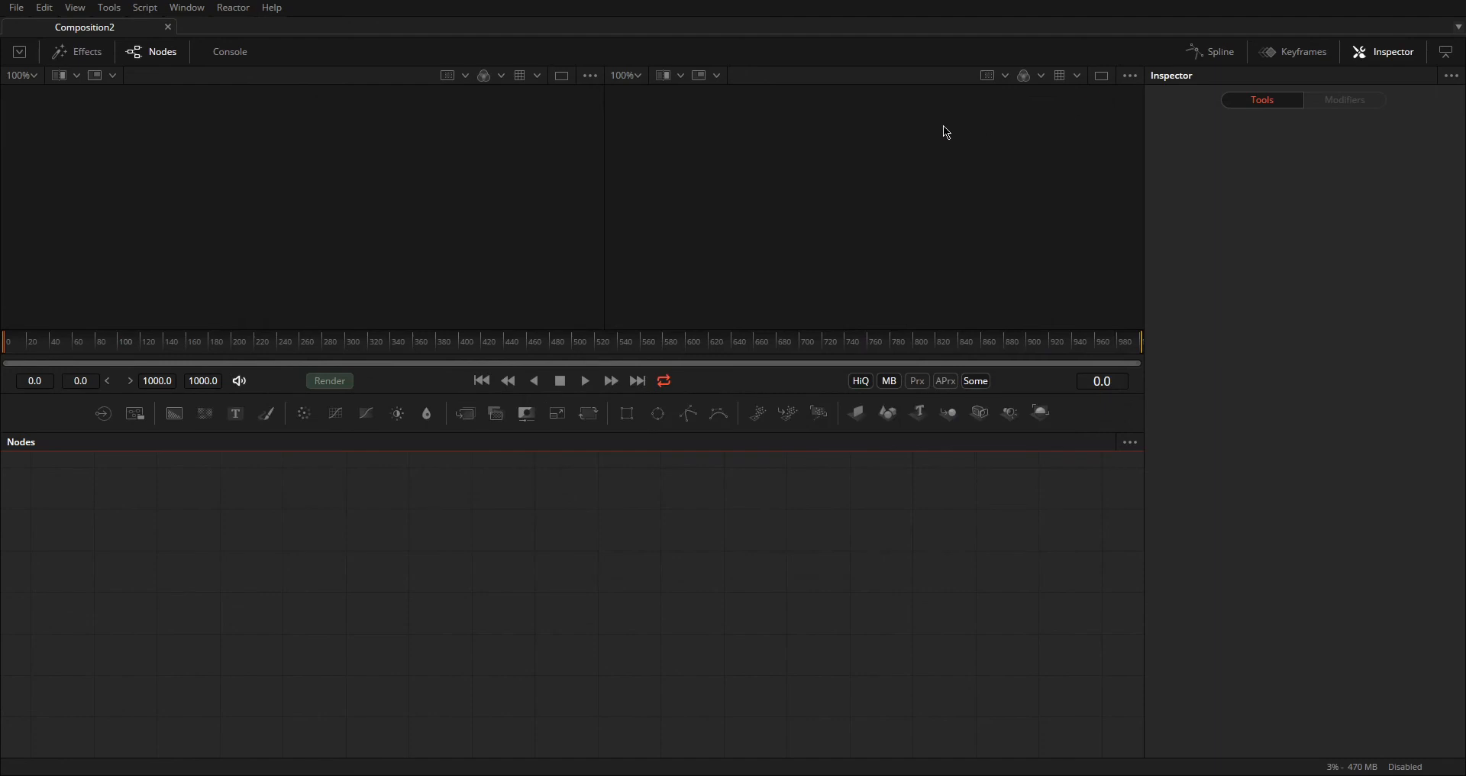
mouse_move(364, 196)
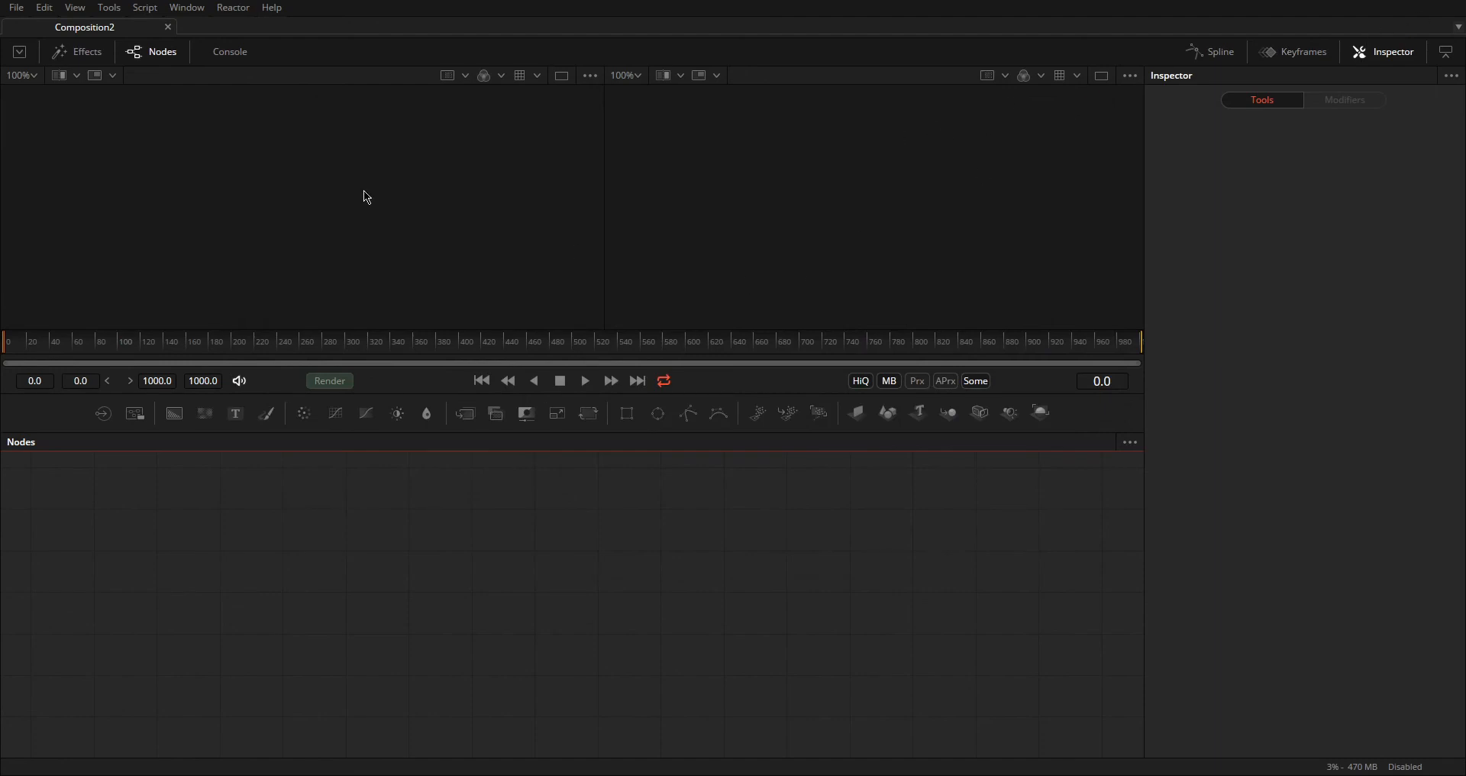
Step: Check the Script menu for the hos_SplitEXR_Ultra entry
left_click(144, 7)
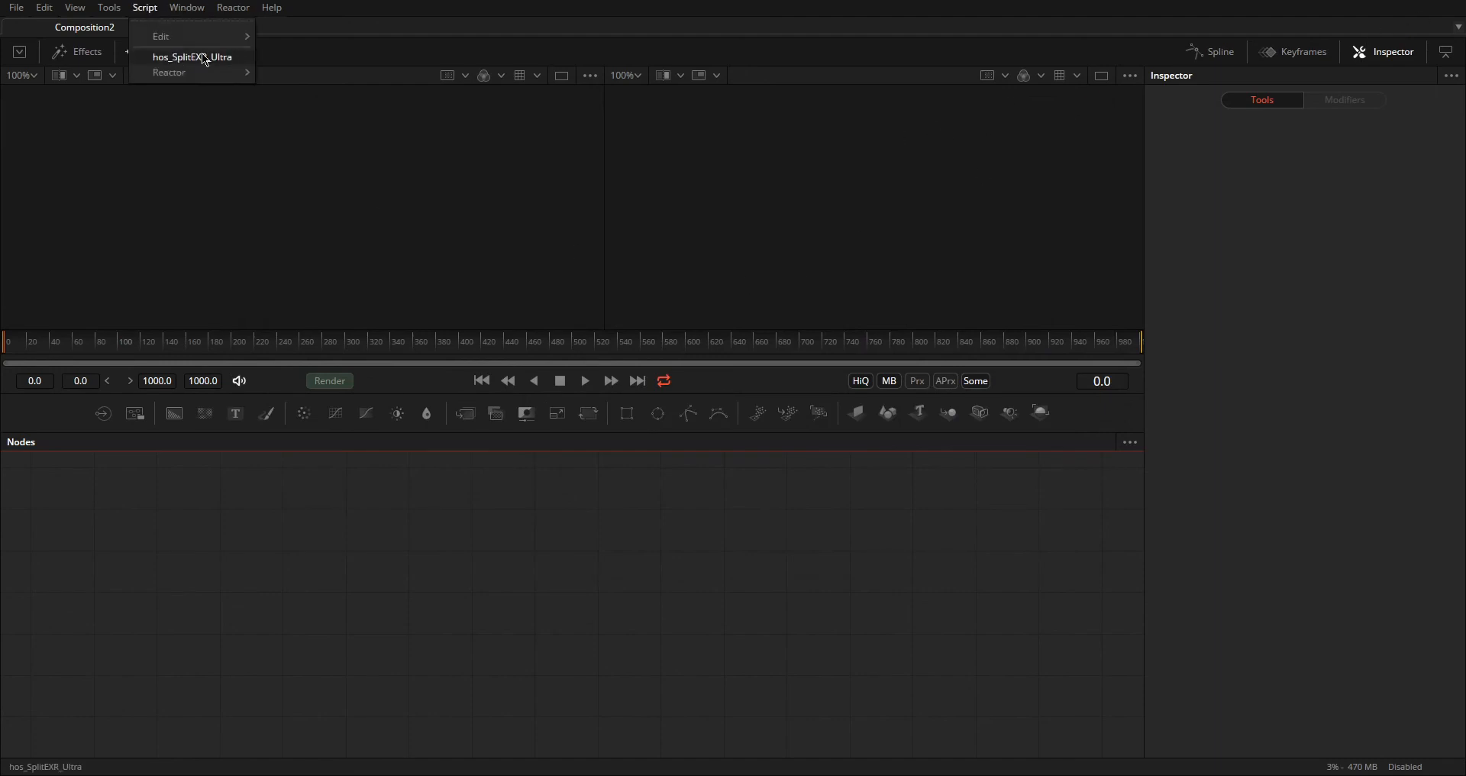